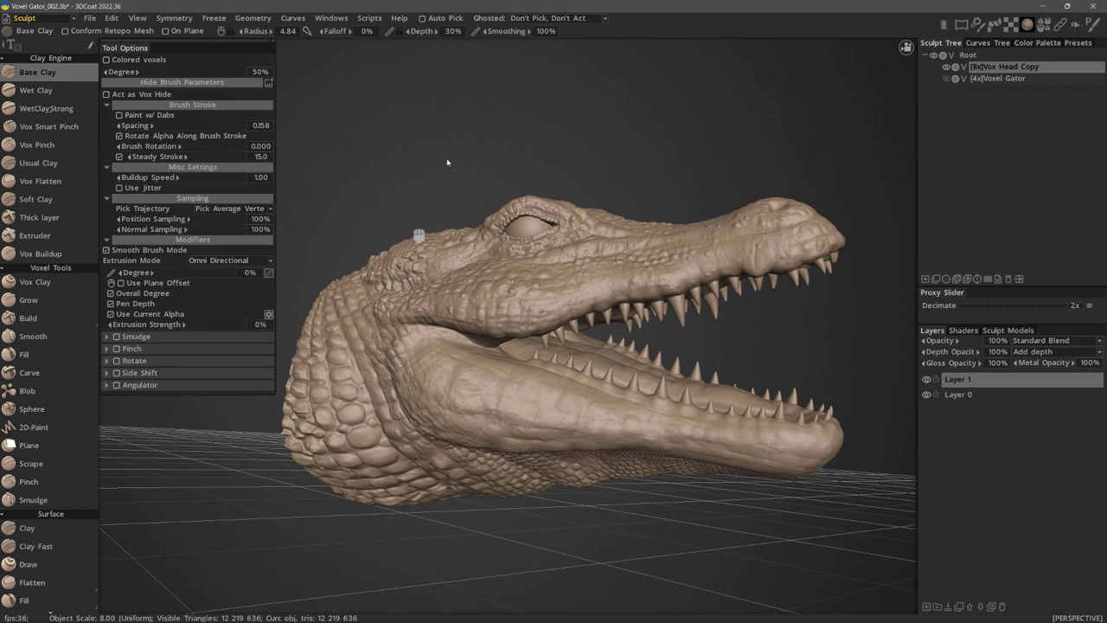
# Pick Wet Clay, adjust its radius, and lay a stroke on the side of the lower jaw
pyautogui.click(36, 90)
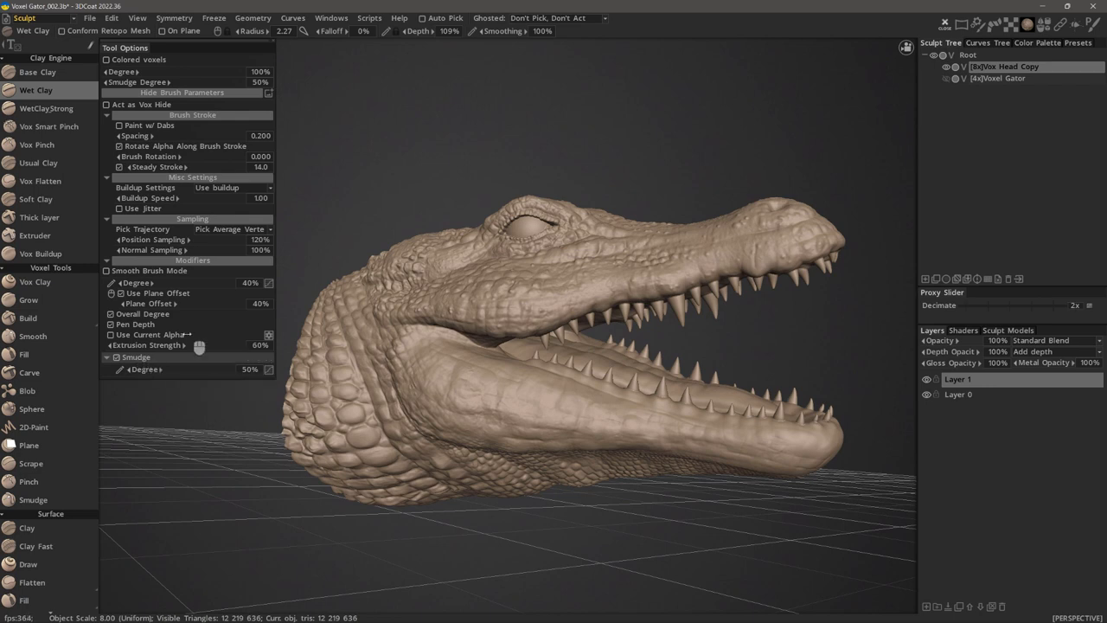
pyautogui.rightClick(463, 370)
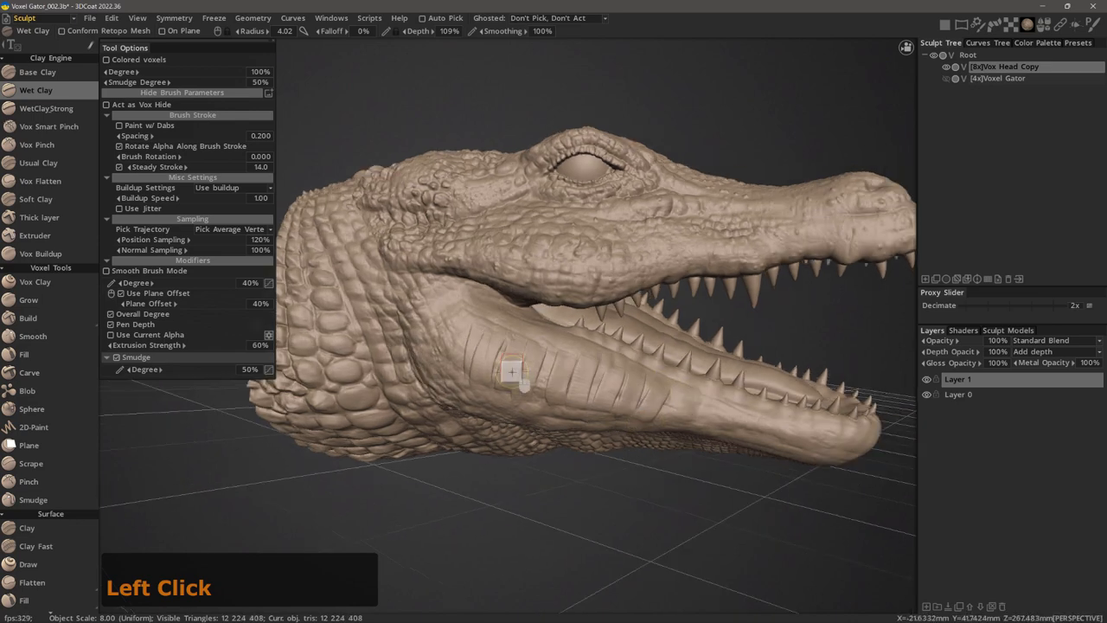
pyautogui.moveTo(511, 372); pyautogui.dragTo(491, 357)
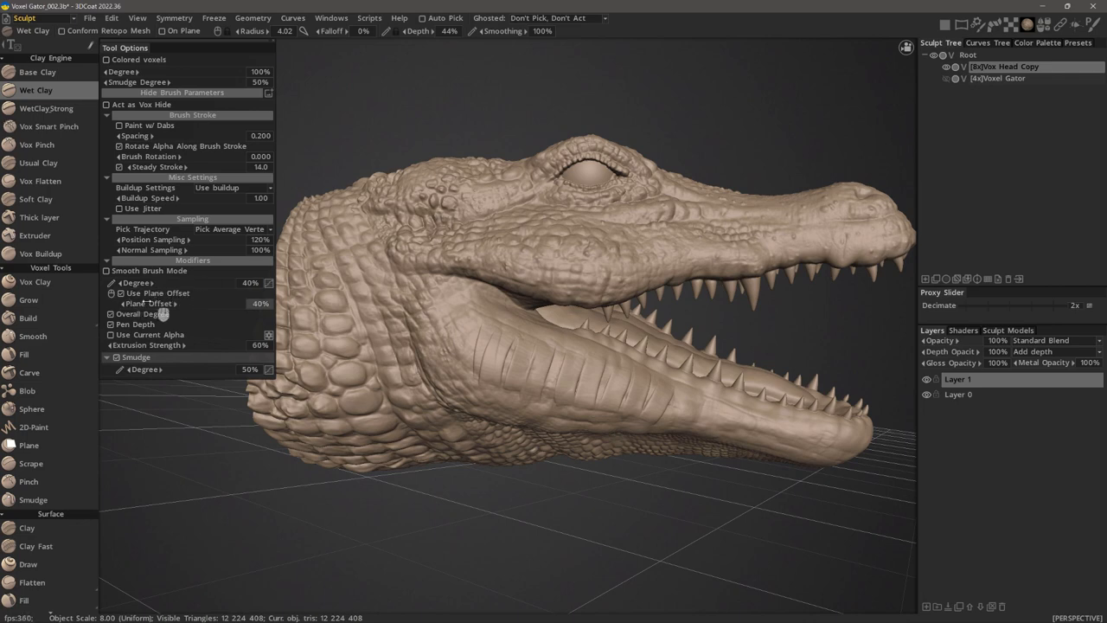
pyautogui.moveTo(181, 313)
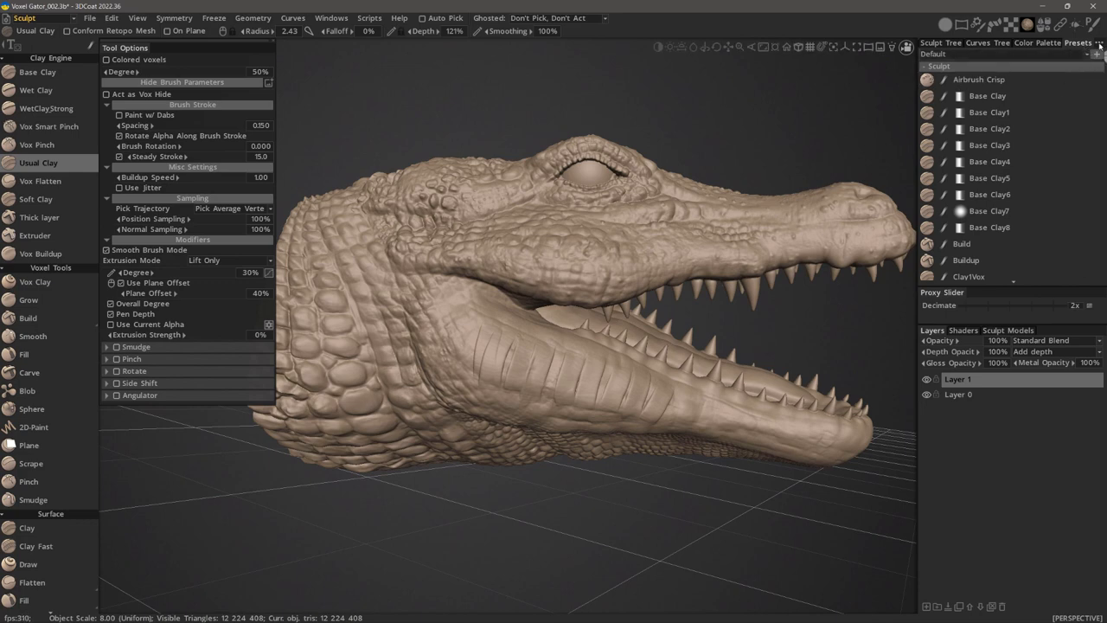
# Remove WetClayStrong from the clay list, reselect Wet Clay, and stroke over the neck scales
pyautogui.click(1100, 43)
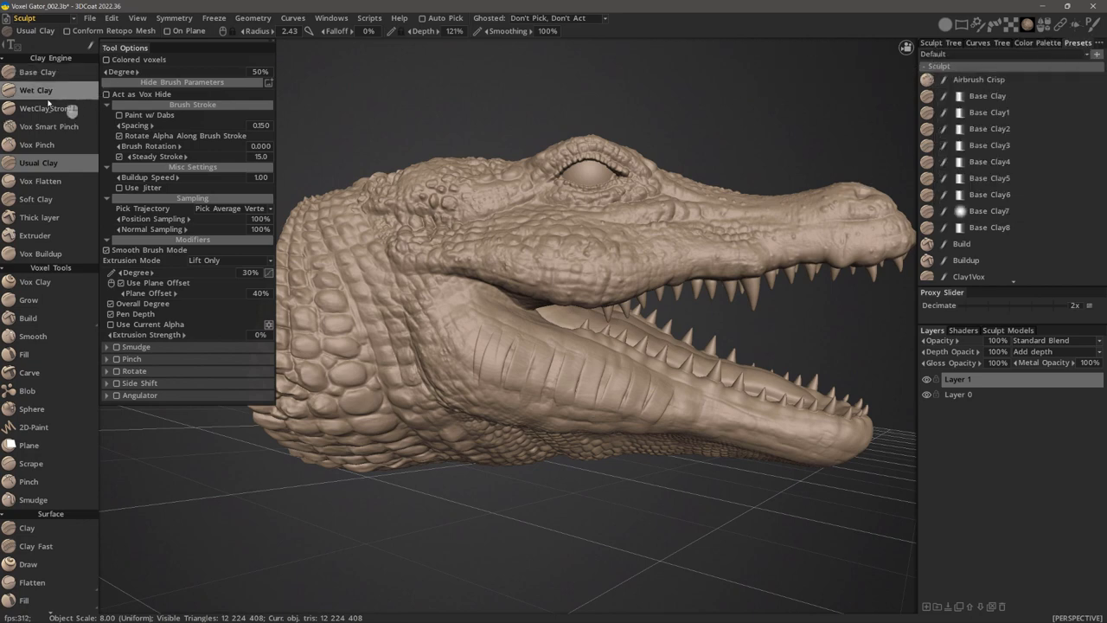
pyautogui.rightClick(35, 90)
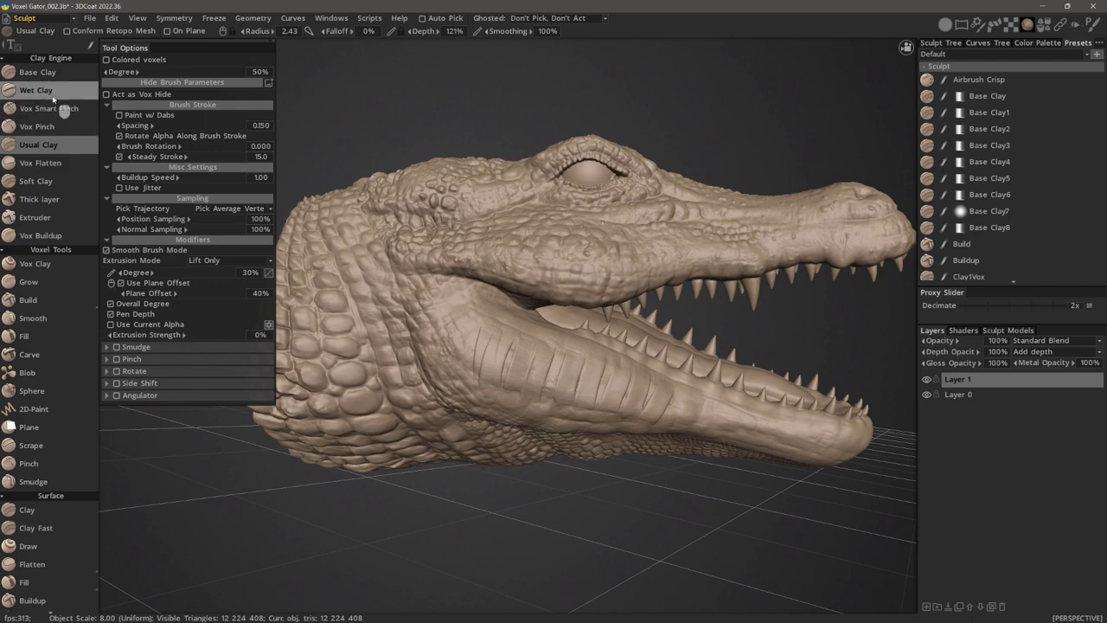
pyautogui.click(36, 90)
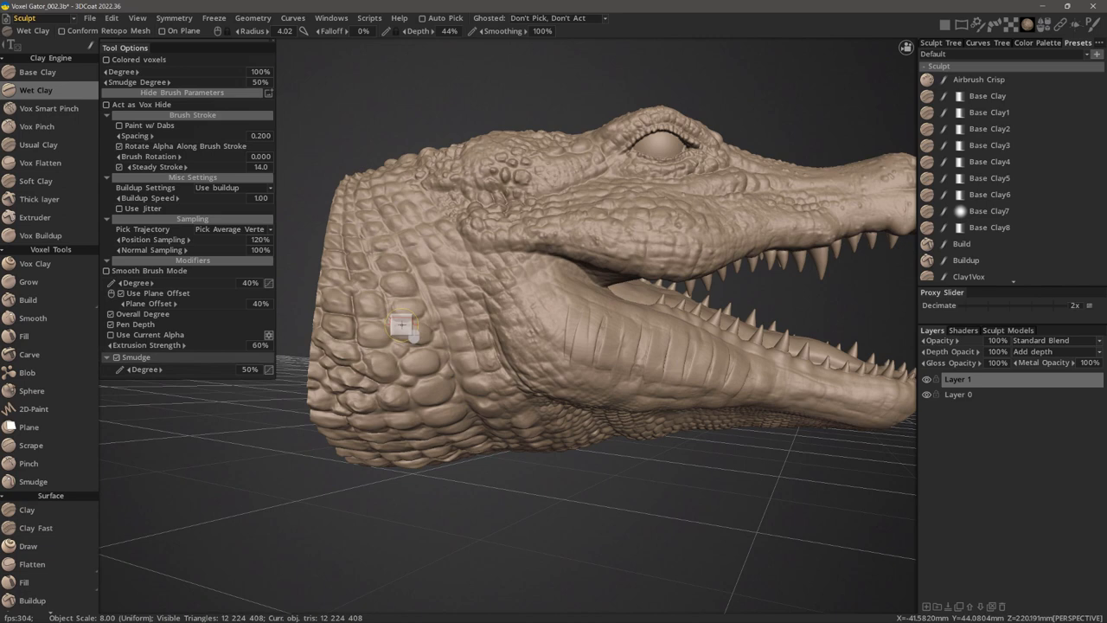
pyautogui.moveTo(398, 277)
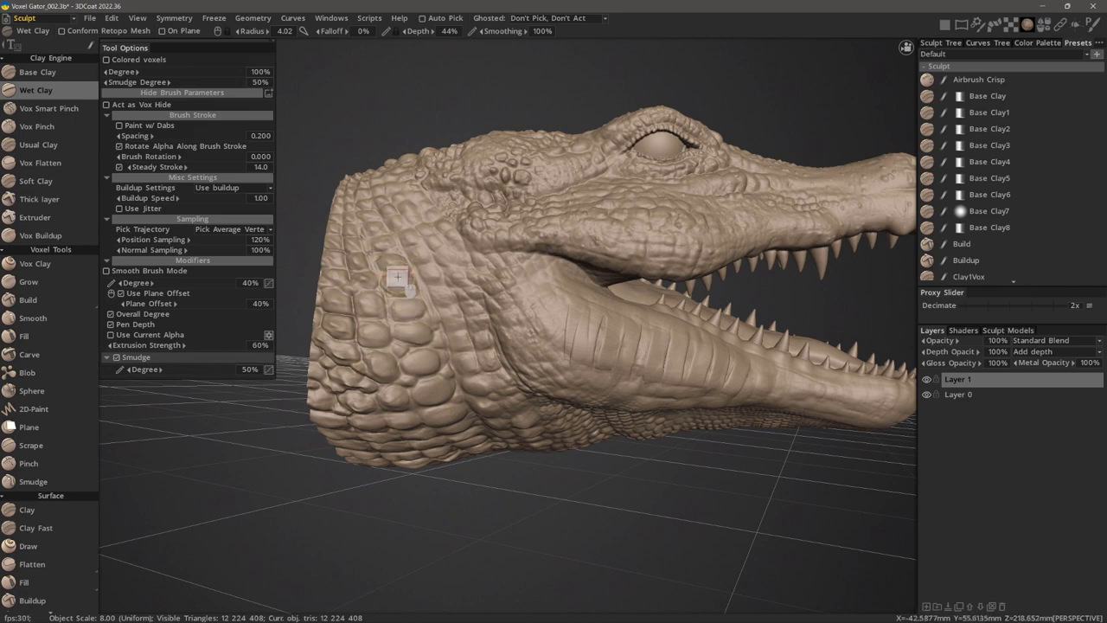
pyautogui.moveTo(398, 277); pyautogui.dragTo(437, 396)
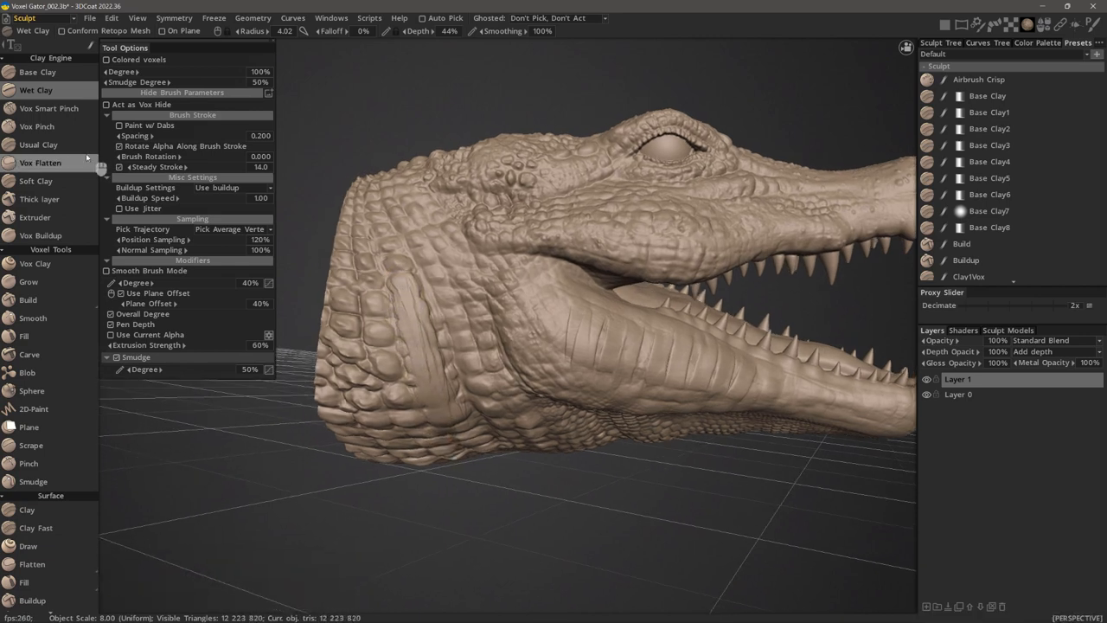
# Switch to Usual Clay with lower depth and drag two strokes across the neck scales
pyautogui.click(38, 145)
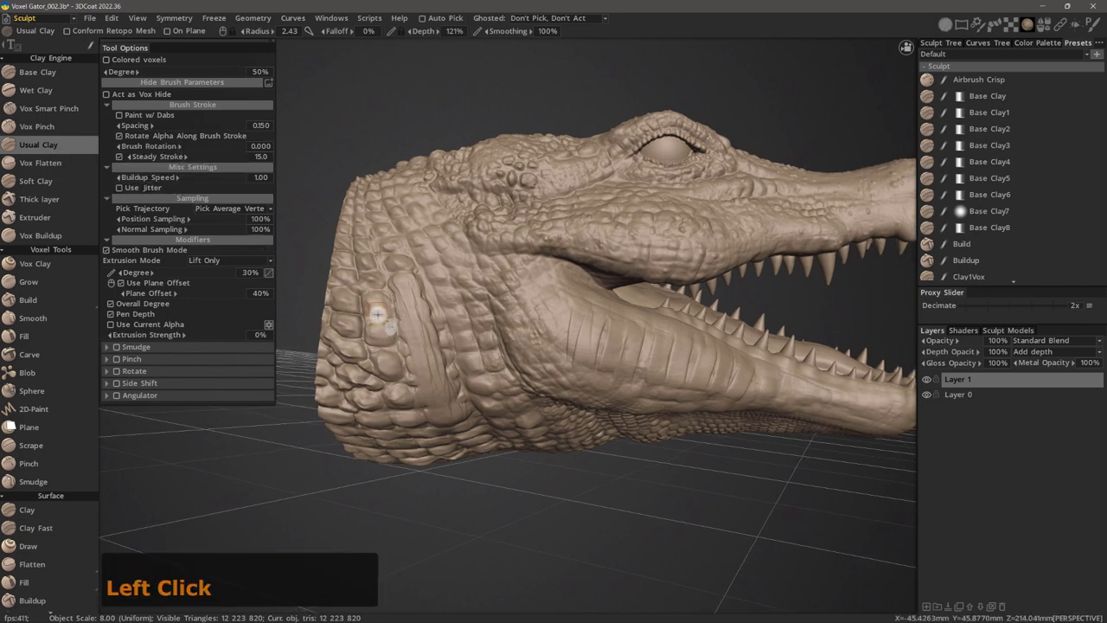
pyautogui.rightClick(379, 302)
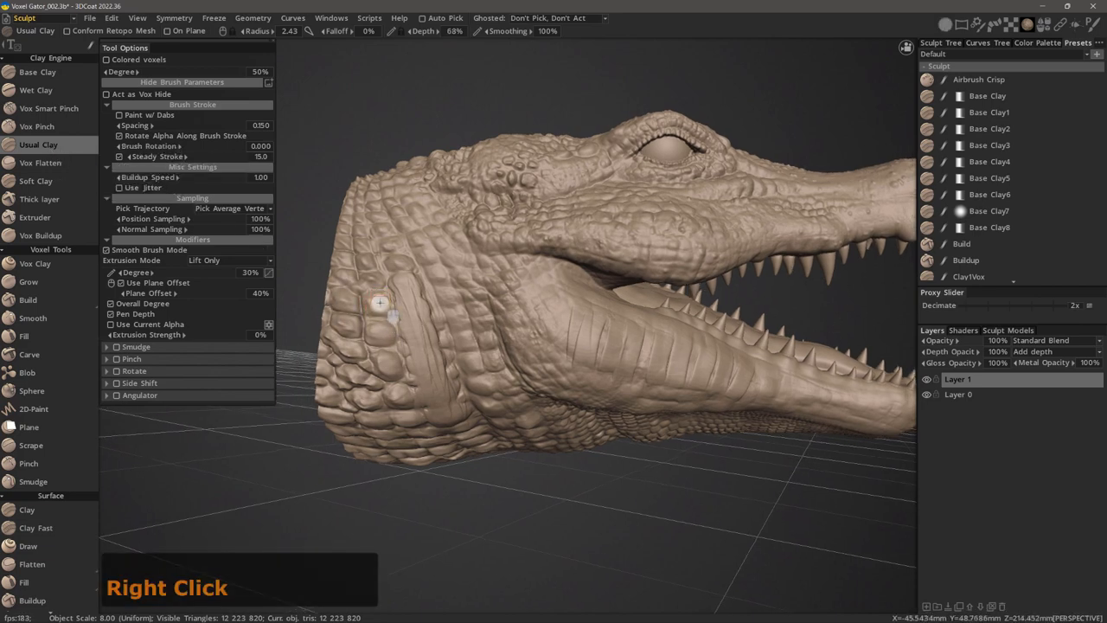
pyautogui.click(376, 303)
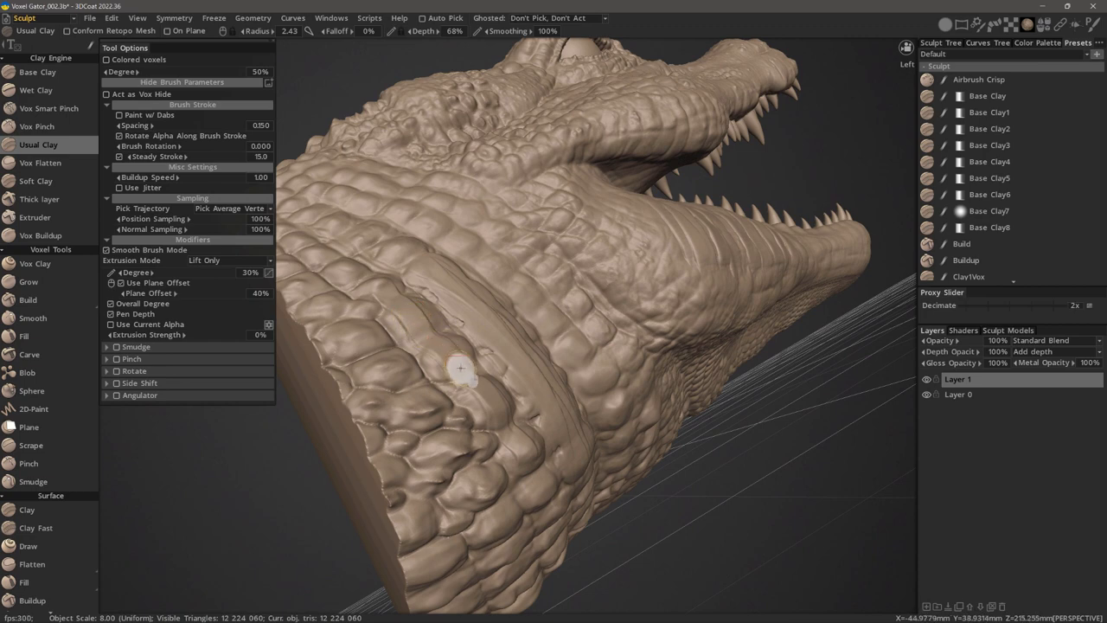
pyautogui.moveTo(461, 368); pyautogui.dragTo(472, 301)
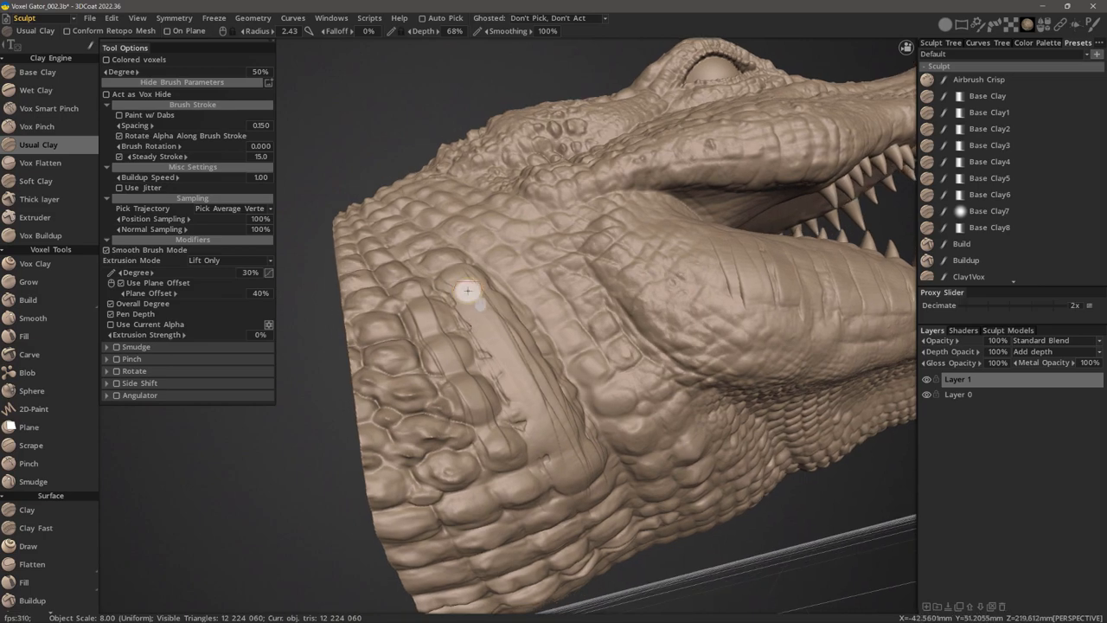
pyautogui.moveTo(467, 290); pyautogui.dragTo(463, 433)
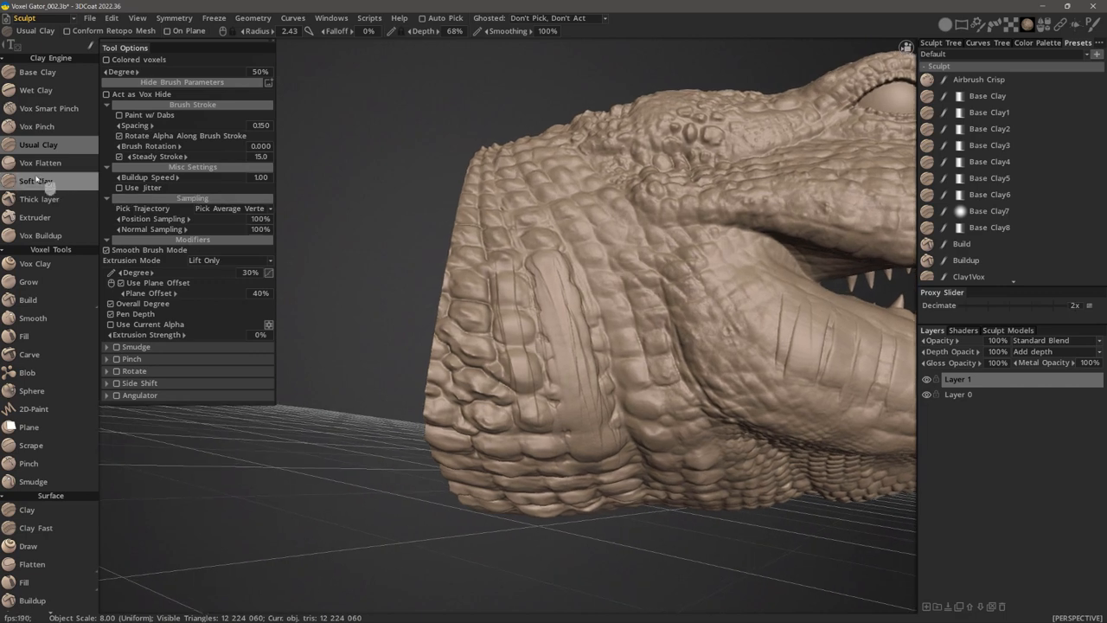
# Select Soft Clay, review its brush shape editor, toggle Use Current Alpha, and dab the neck scales
pyautogui.click(36, 180)
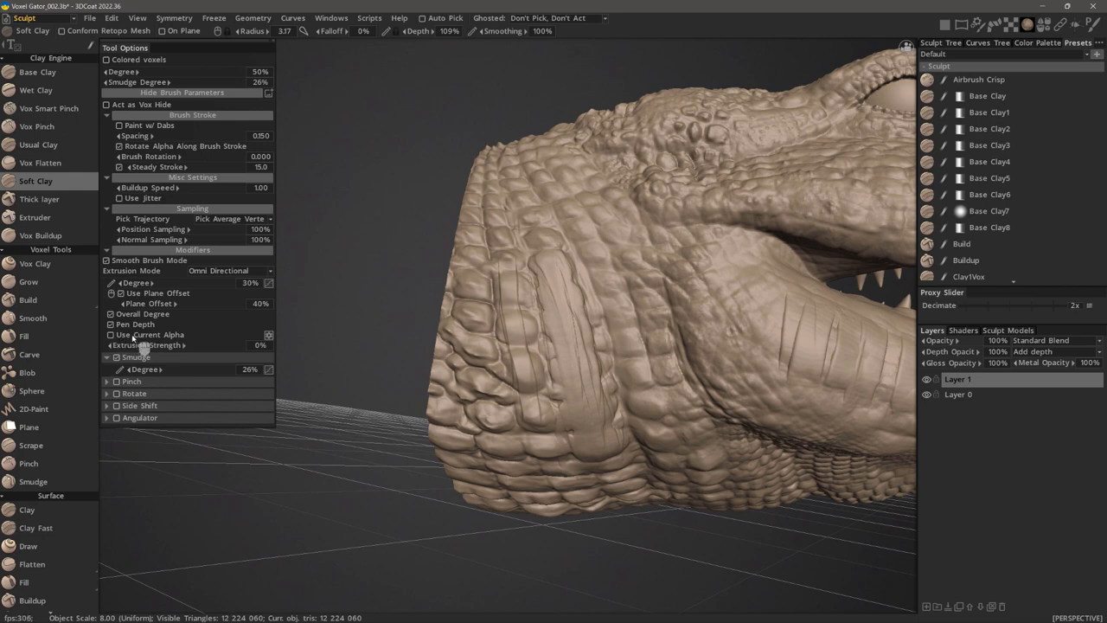
pyautogui.moveTo(515, 339)
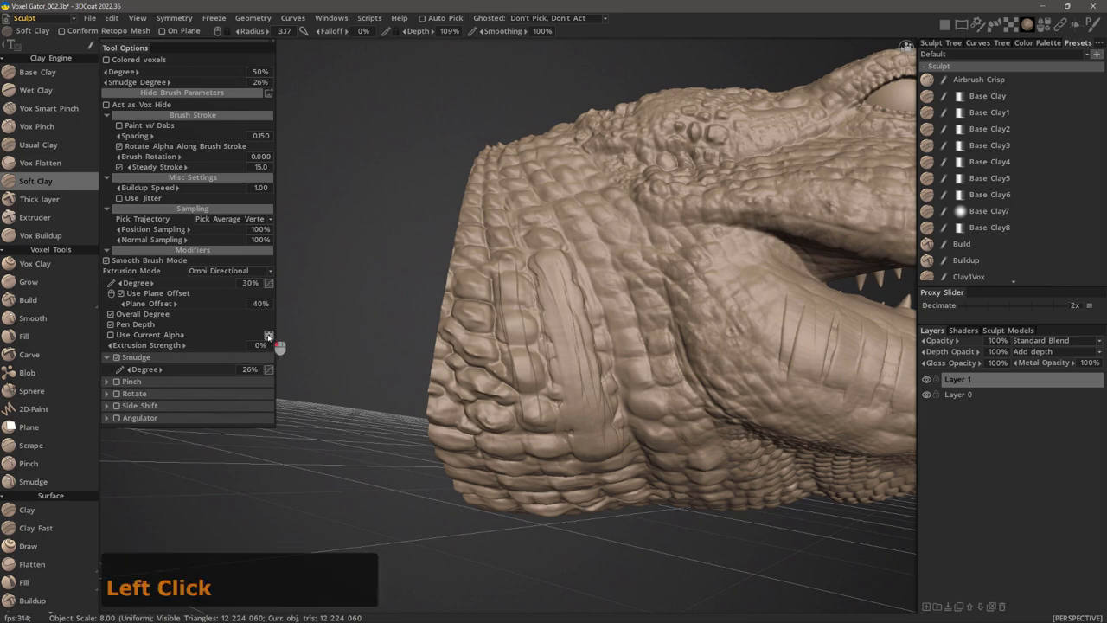
pyautogui.click(268, 335)
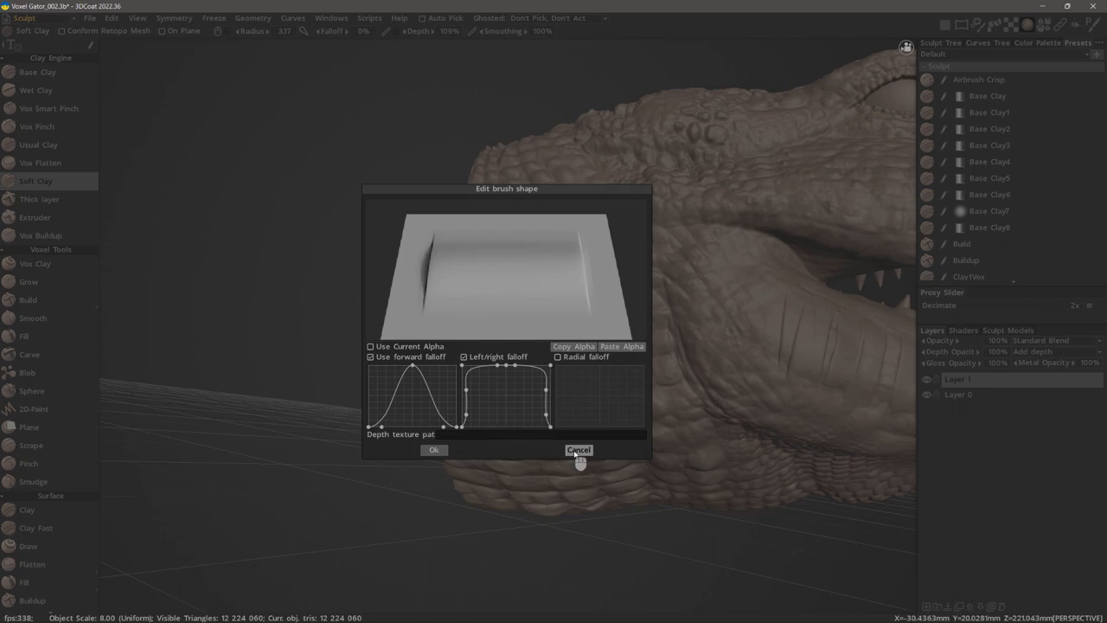
pyautogui.click(578, 450)
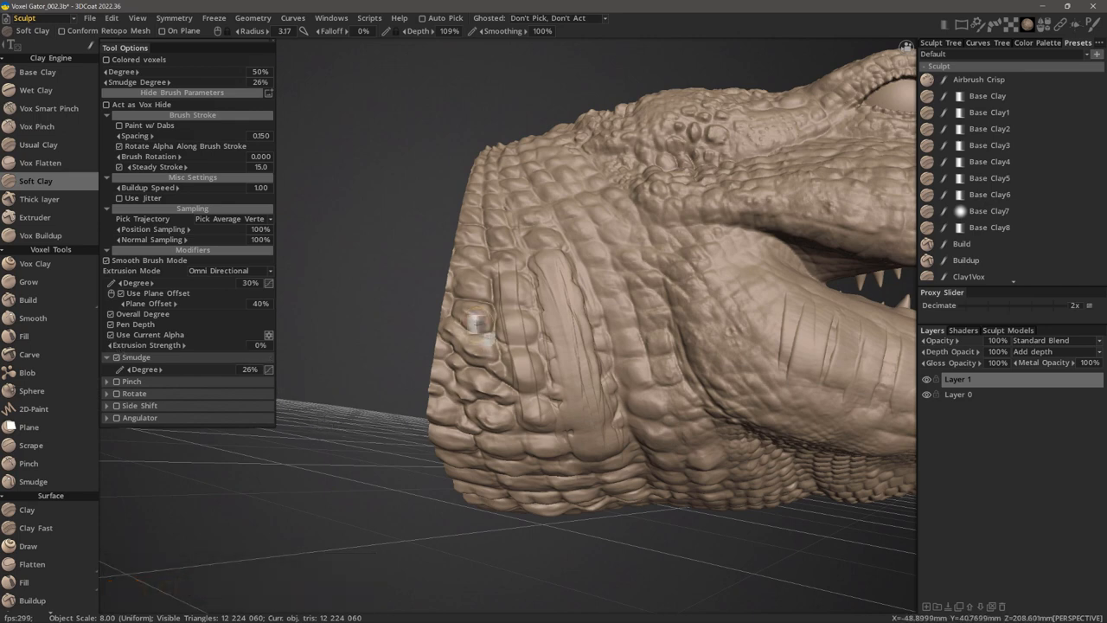
pyautogui.click(477, 324)
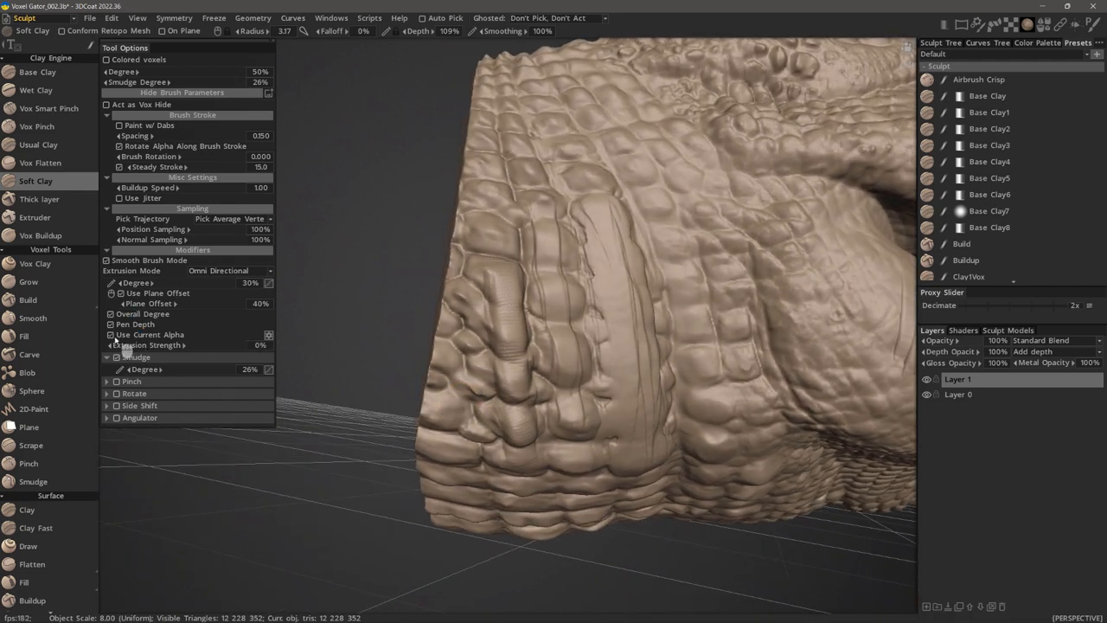
pyautogui.moveTo(376, 359)
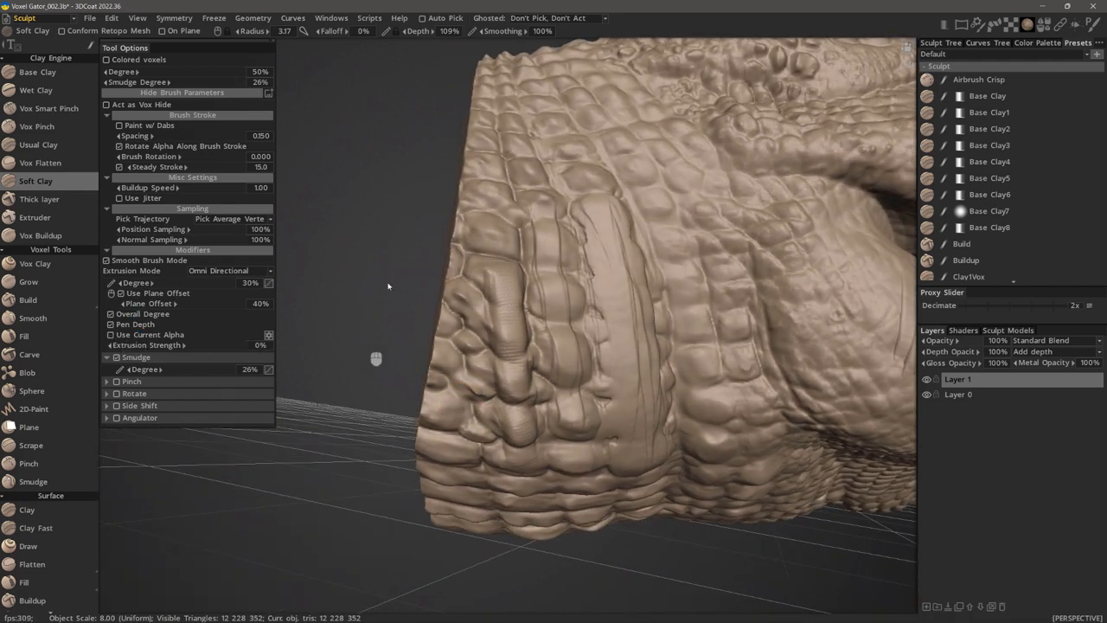
pyautogui.click(493, 233)
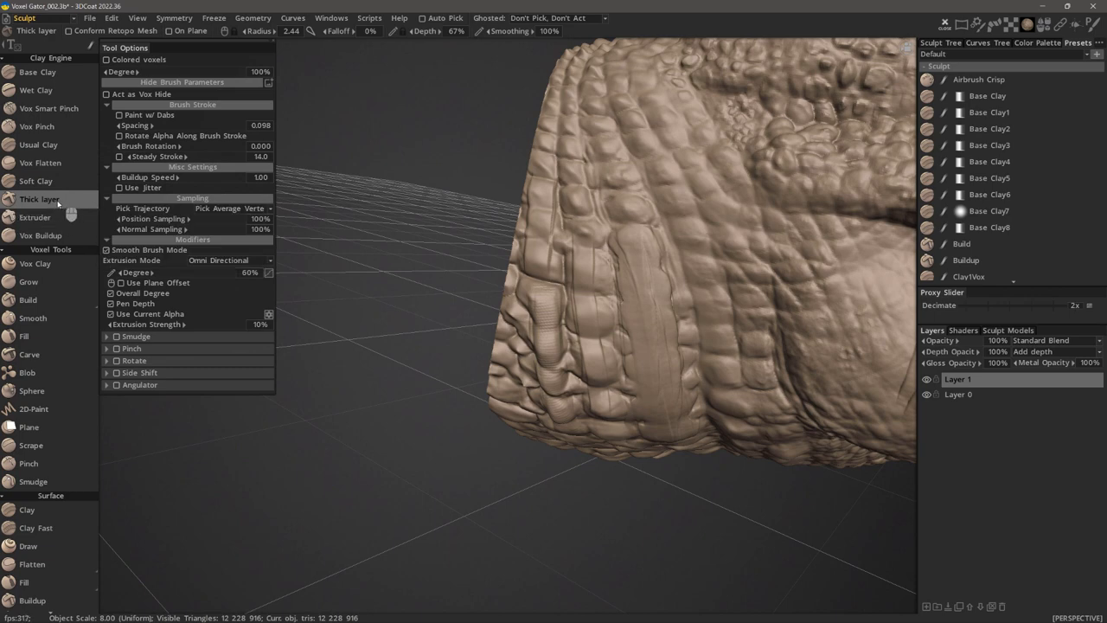
# With Thick Layer active, build raised strokes on the neck and along the lower jaw
pyautogui.rightClick(39, 198)
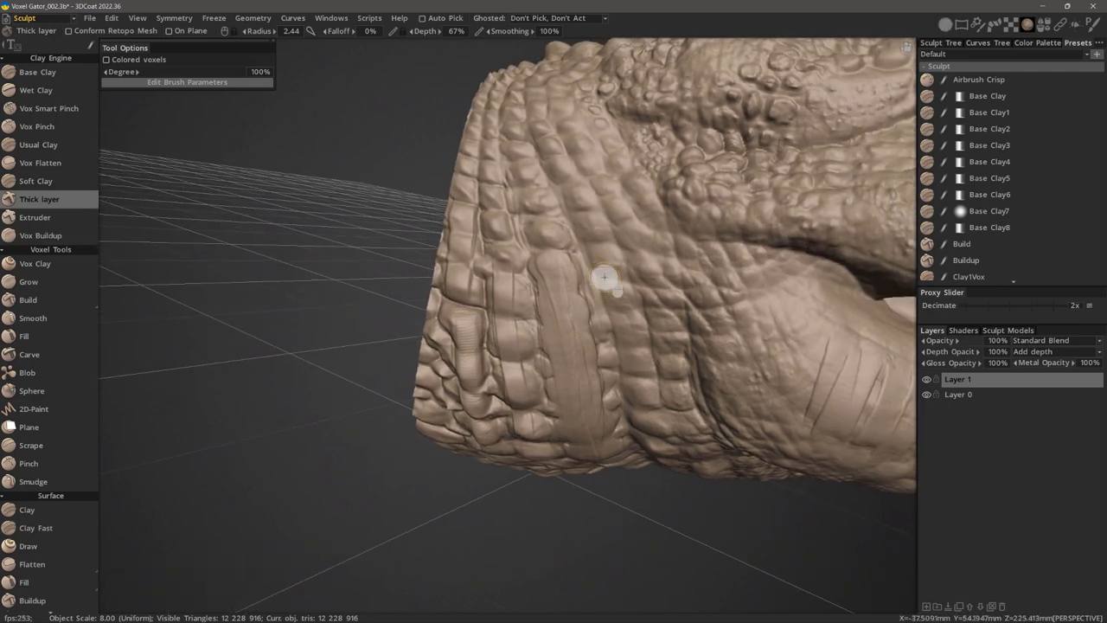
pyautogui.moveTo(605, 277); pyautogui.dragTo(579, 277)
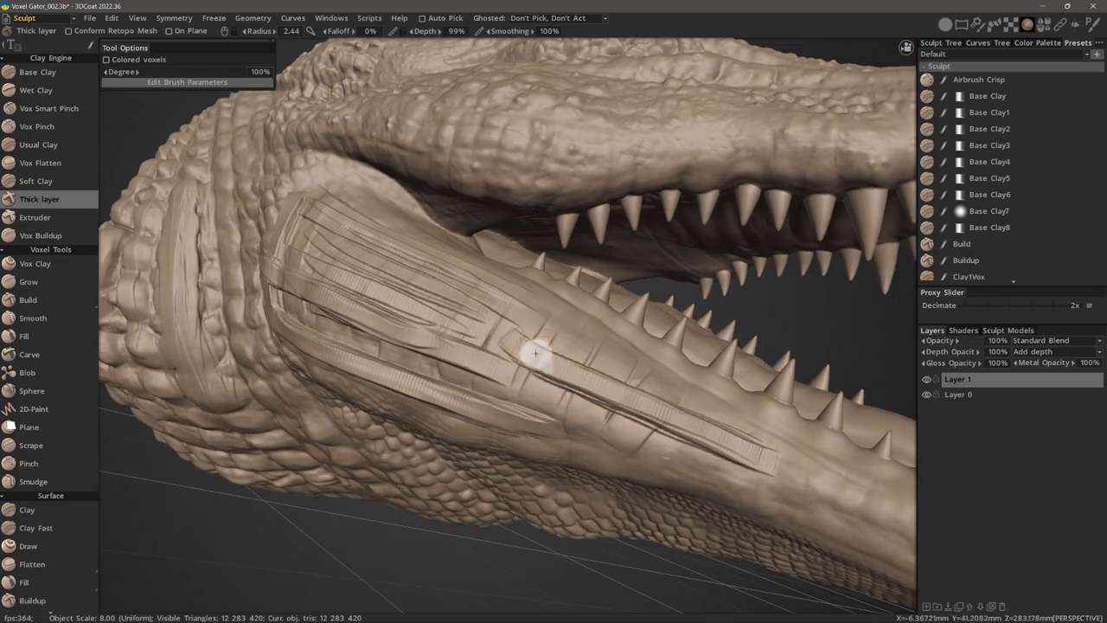
pyautogui.moveTo(535, 353); pyautogui.dragTo(546, 381)
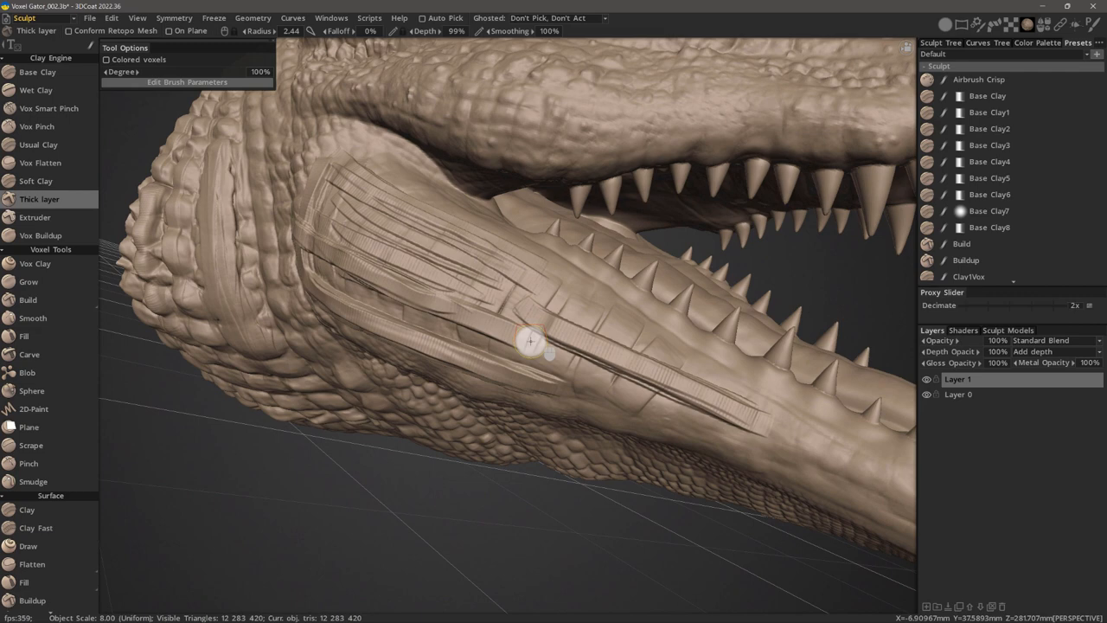
pyautogui.moveTo(624, 383)
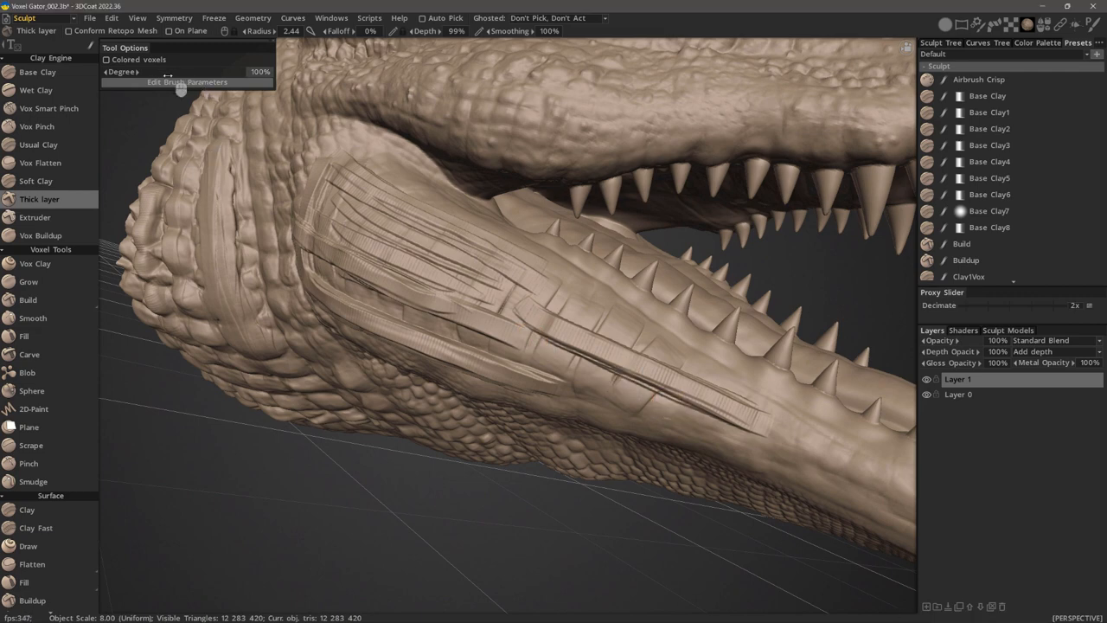
# Expand Thick Layer's brush parameters and lower its falloff for thinner, softer strokes
pyautogui.click(187, 82)
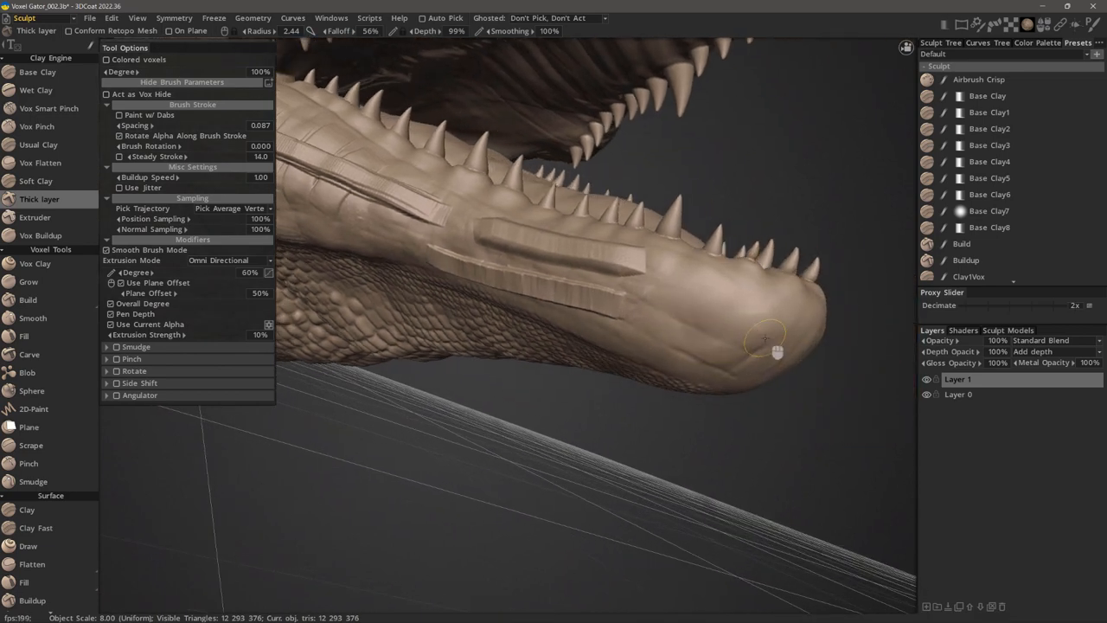
pyautogui.click(772, 312)
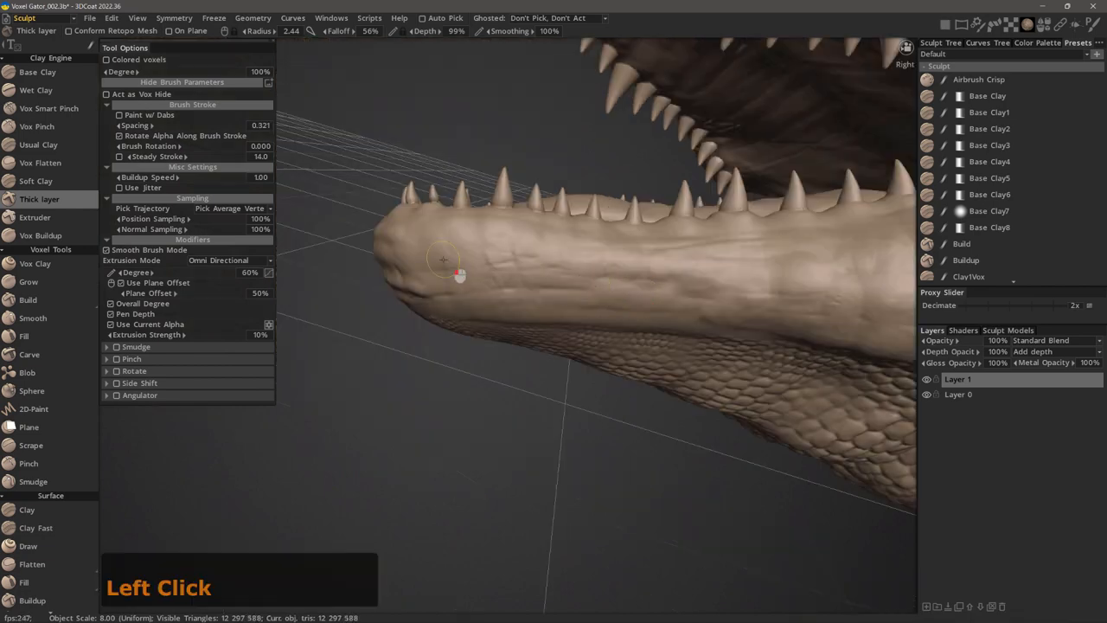
pyautogui.tripleClick(554, 299)
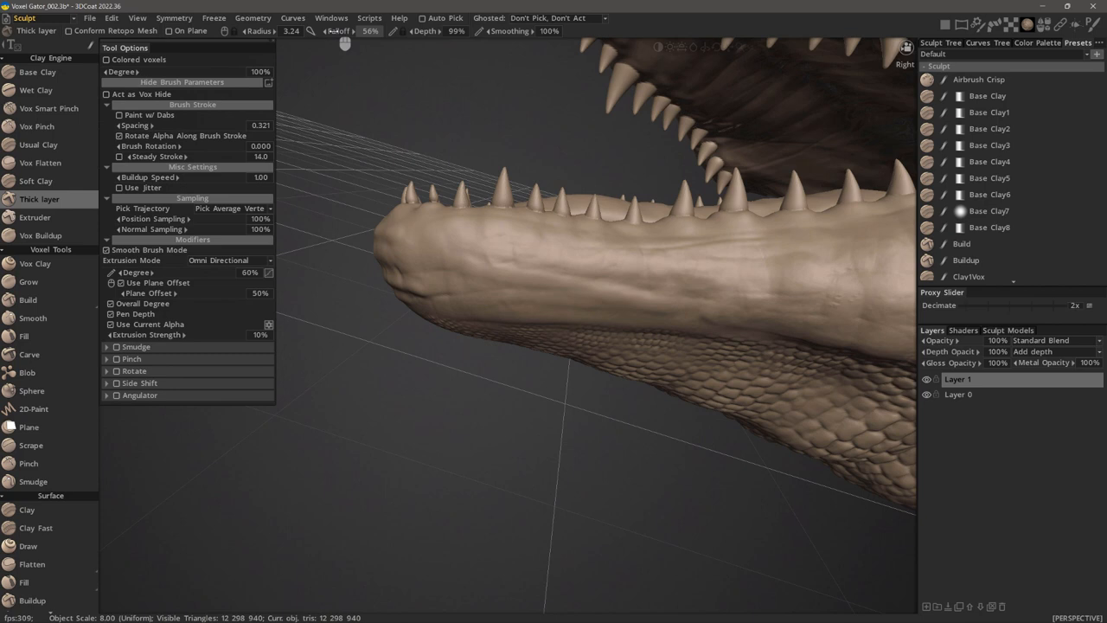
pyautogui.click(532, 286)
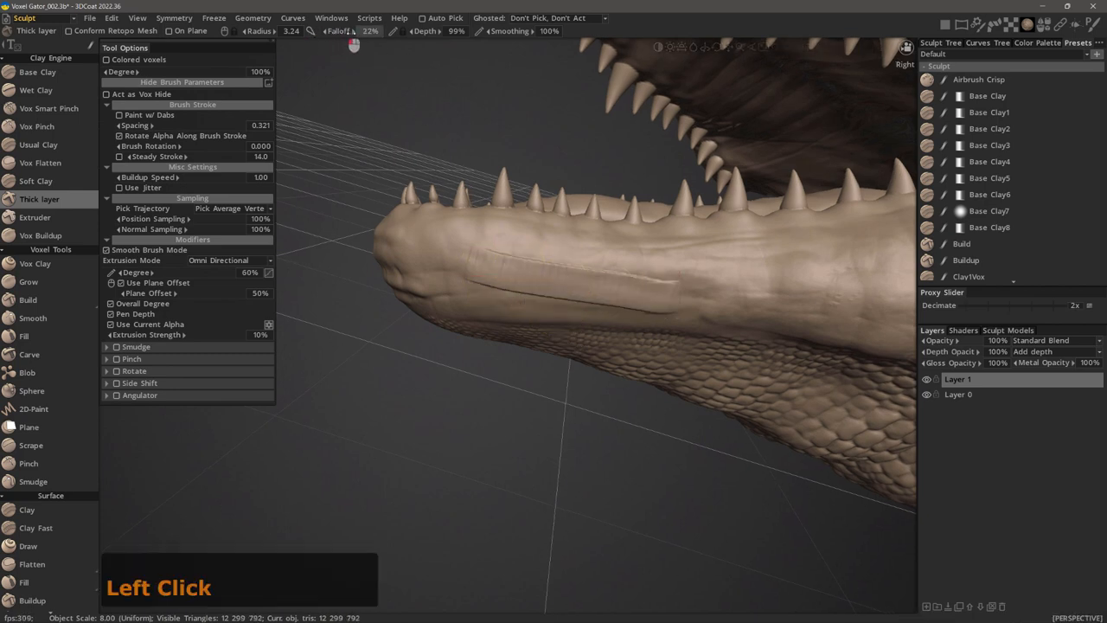
pyautogui.click(619, 257)
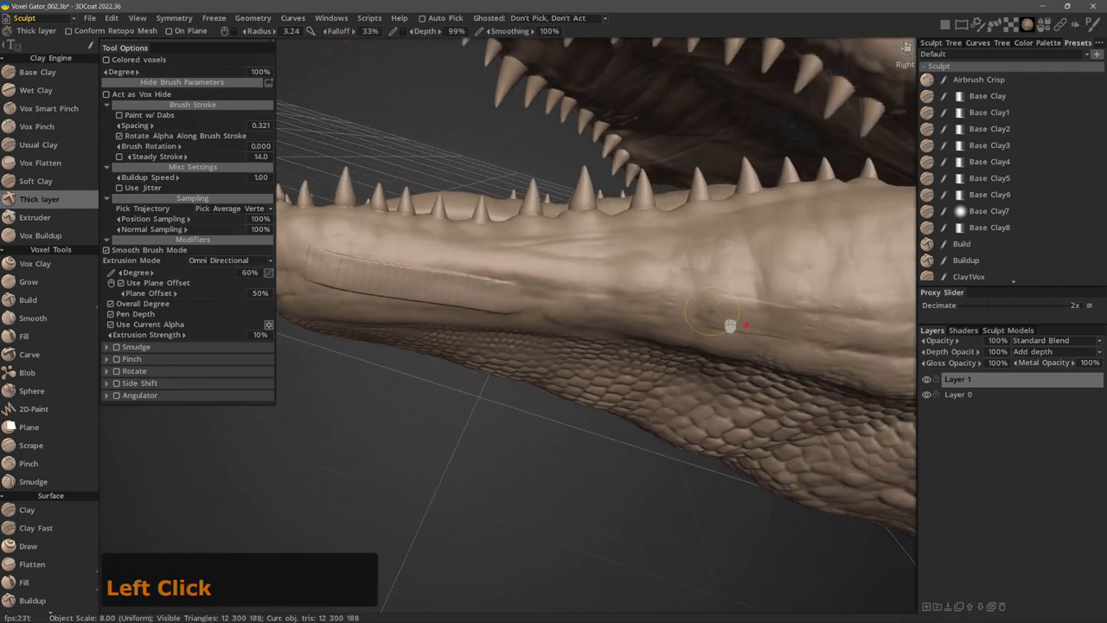
pyautogui.tripleClick(679, 255)
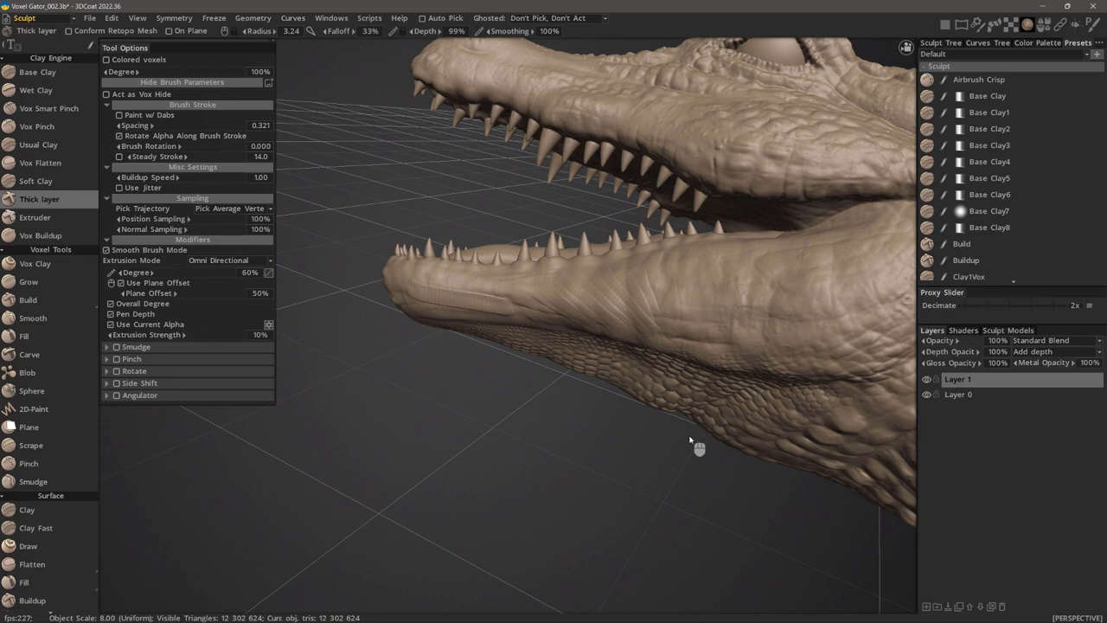
# Zoom out to frame the whole alligator head
pyautogui.moveTo(698, 446); pyautogui.dragTo(709, 467)
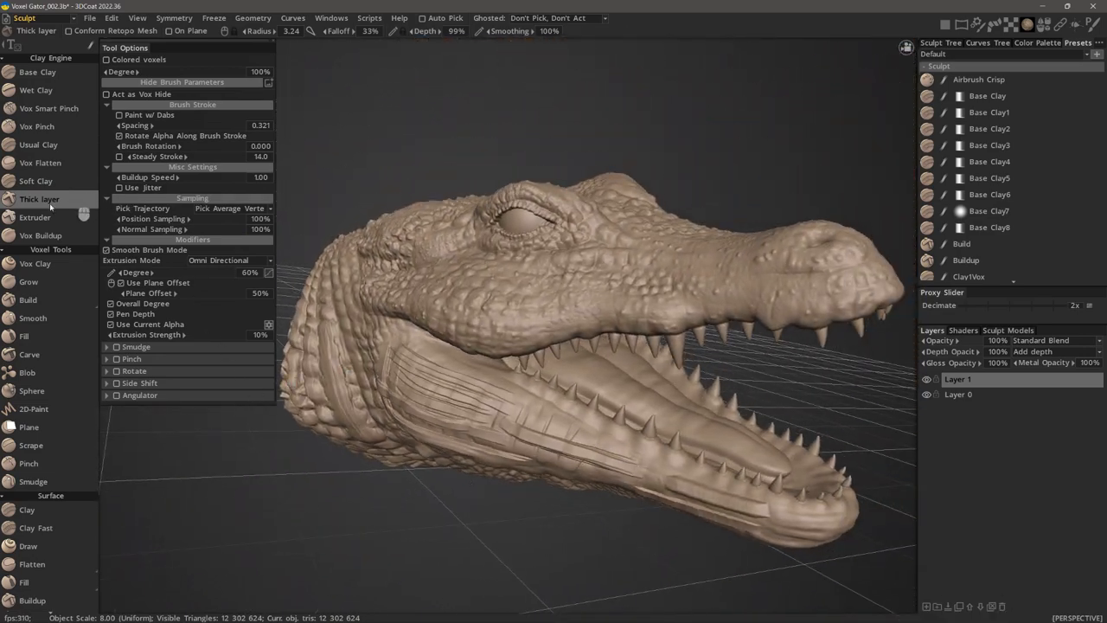
# Switch to Extruder with a larger radius and extrude raised clay onto the cheek below the eye
pyautogui.click(35, 217)
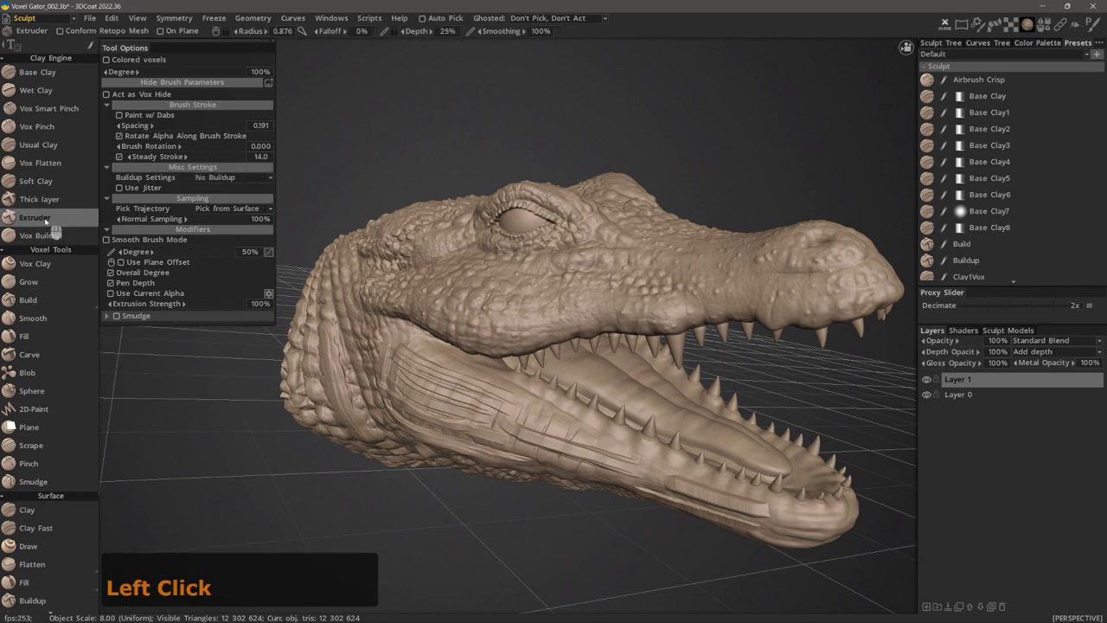
pyautogui.rightClick(514, 304)
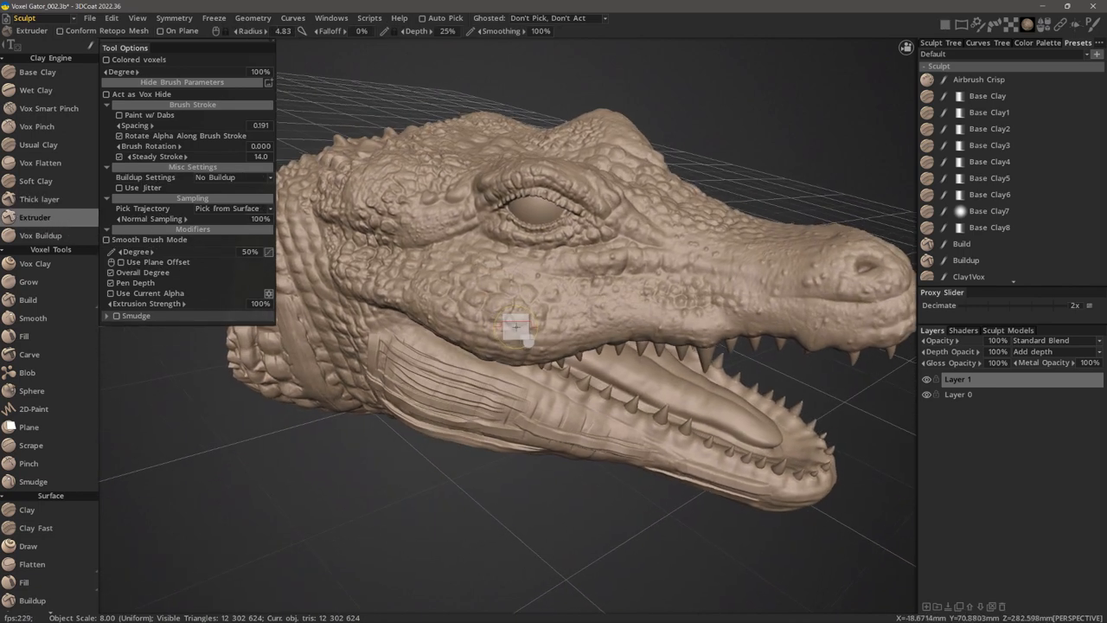
pyautogui.moveTo(515, 327); pyautogui.dragTo(540, 301)
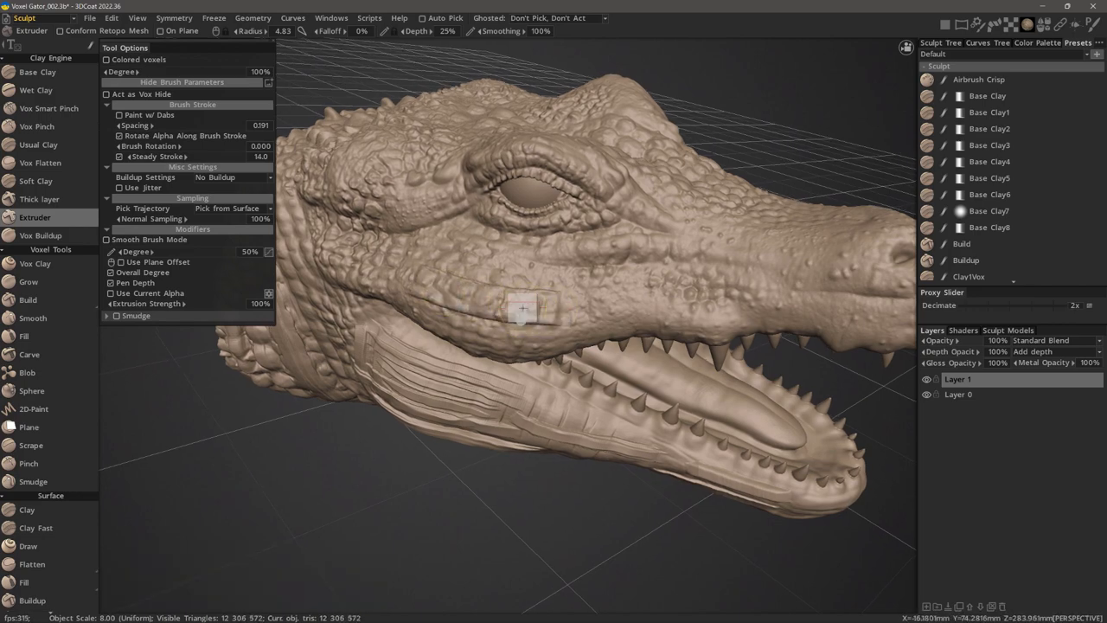
pyautogui.moveTo(521, 307); pyautogui.dragTo(424, 294)
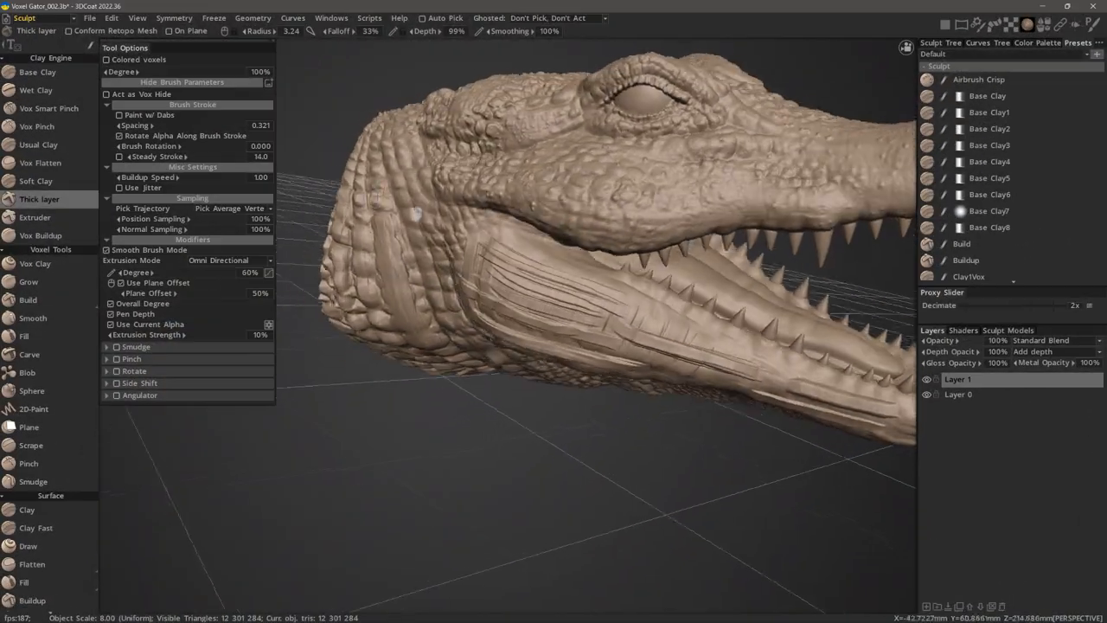
# With Vox Flatten, flatten patches on the rear jaw scales and along the lower jaw side
pyautogui.click(41, 163)
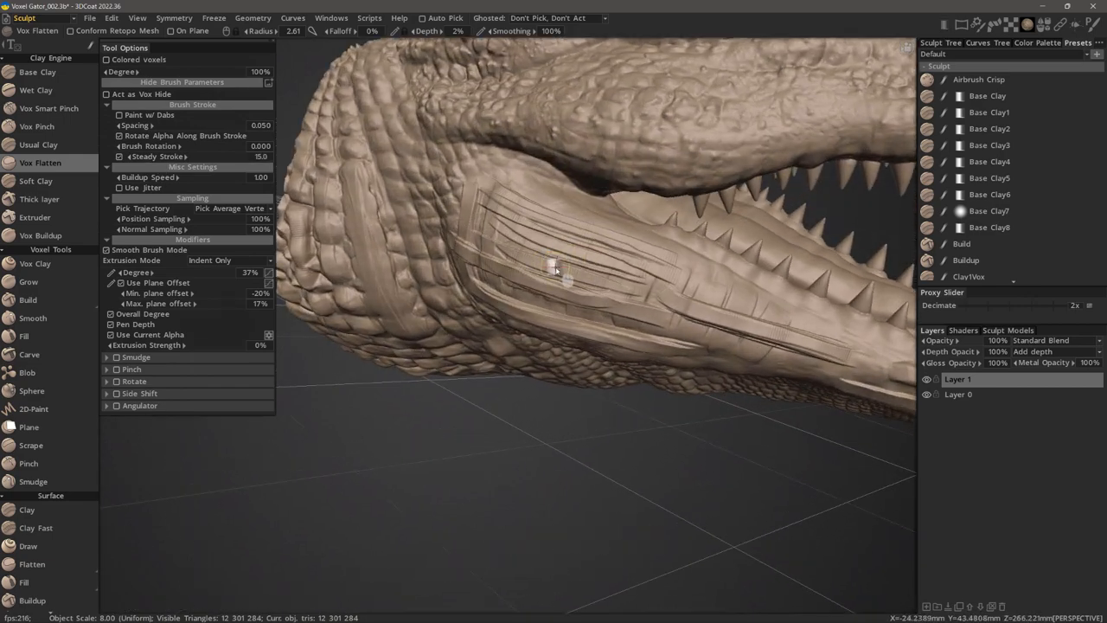
pyautogui.click(713, 307)
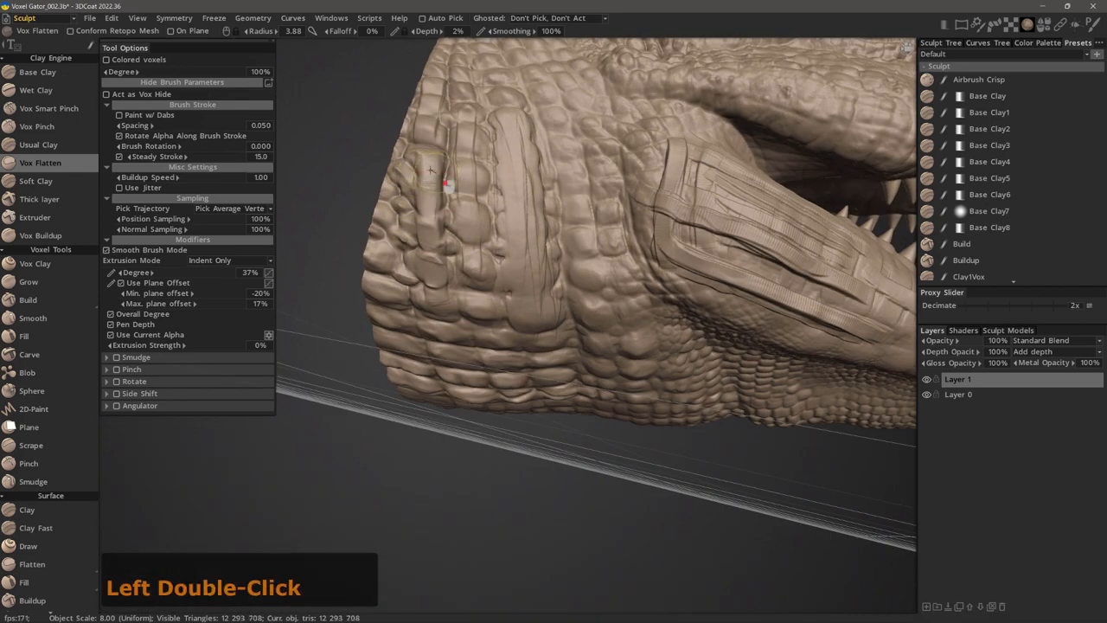
pyautogui.click(429, 186)
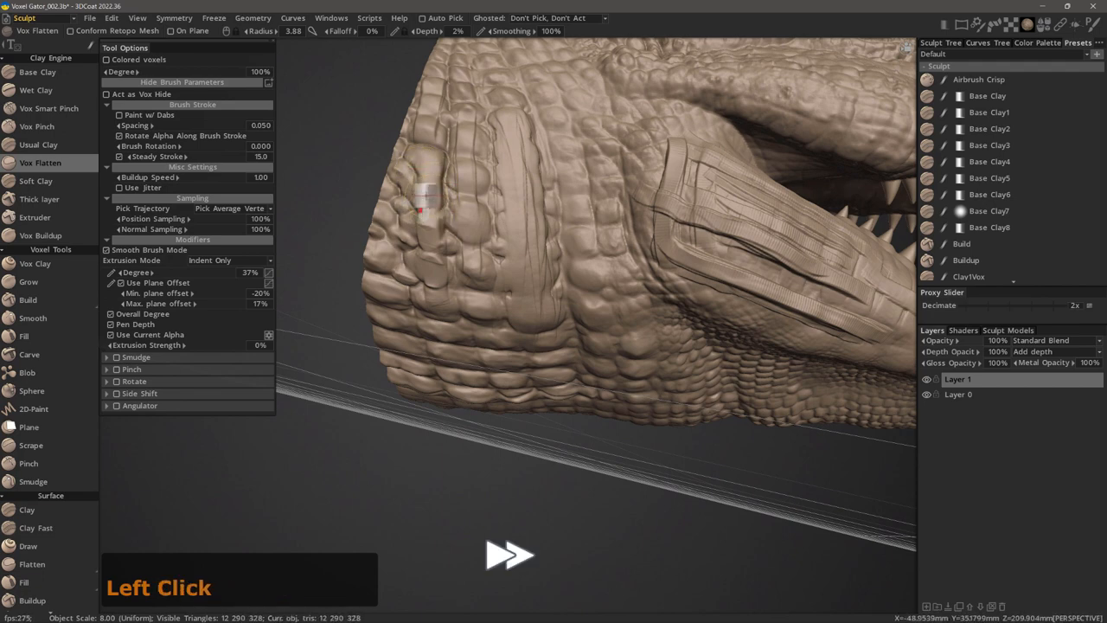
pyautogui.doubleClick(437, 234)
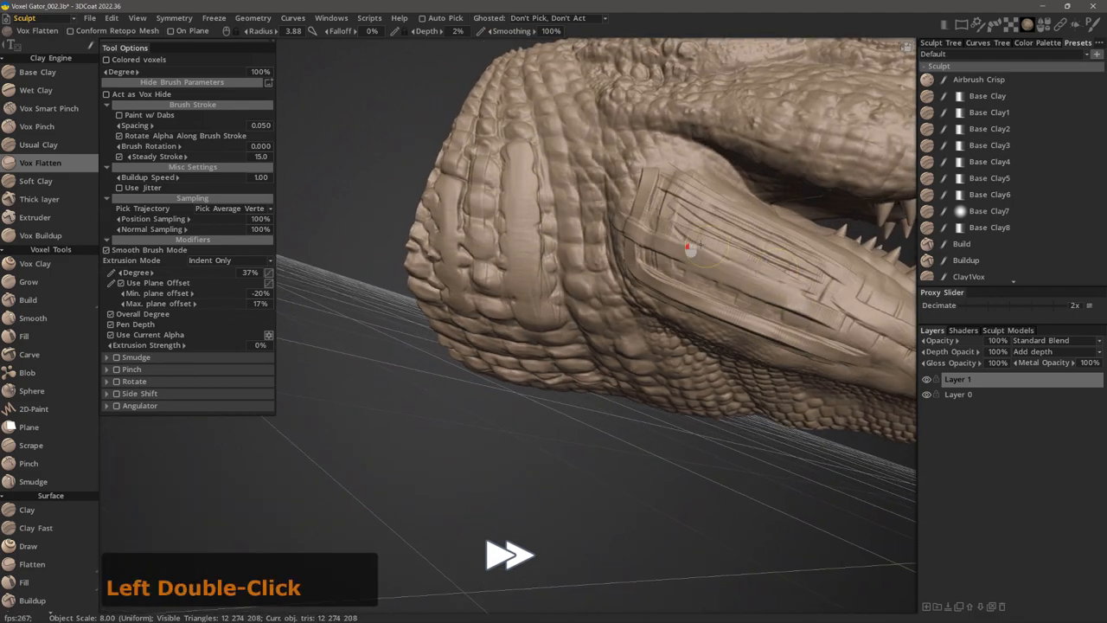
pyautogui.moveTo(692, 251); pyautogui.dragTo(804, 275)
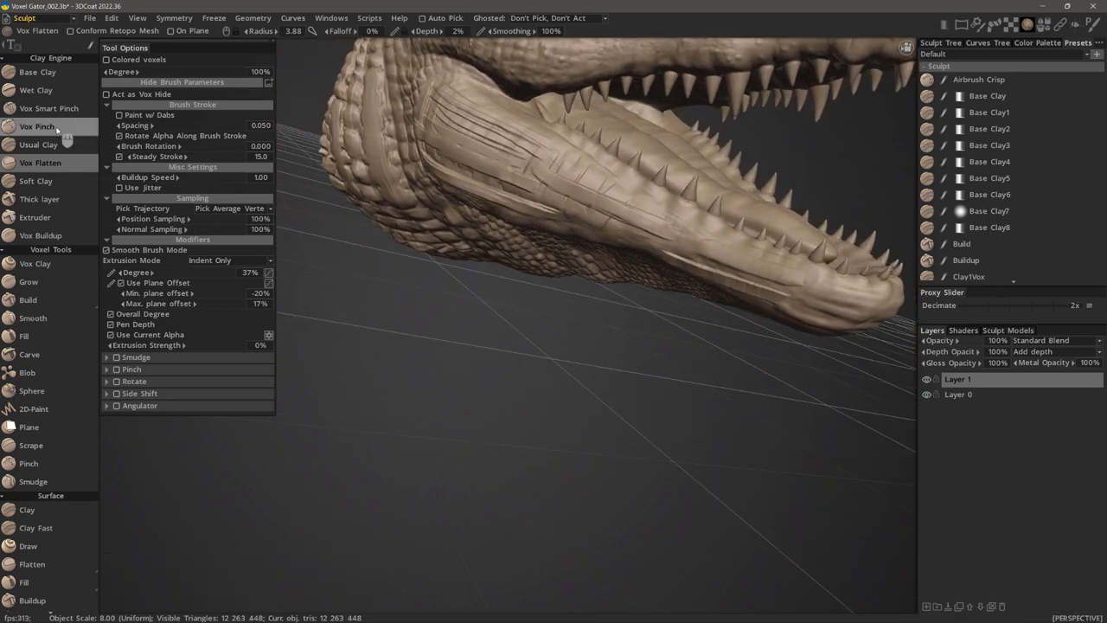
# Switch to Vox Pinch and pinch a first crease into the lower jaw
pyautogui.click(37, 126)
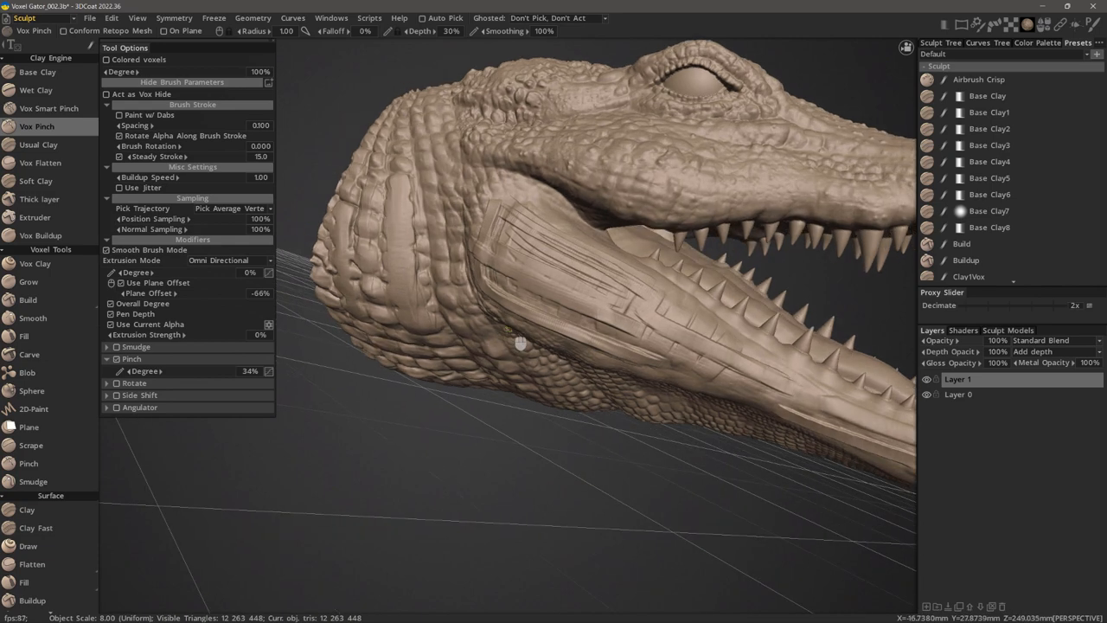
pyautogui.moveTo(521, 344); pyautogui.dragTo(600, 401)
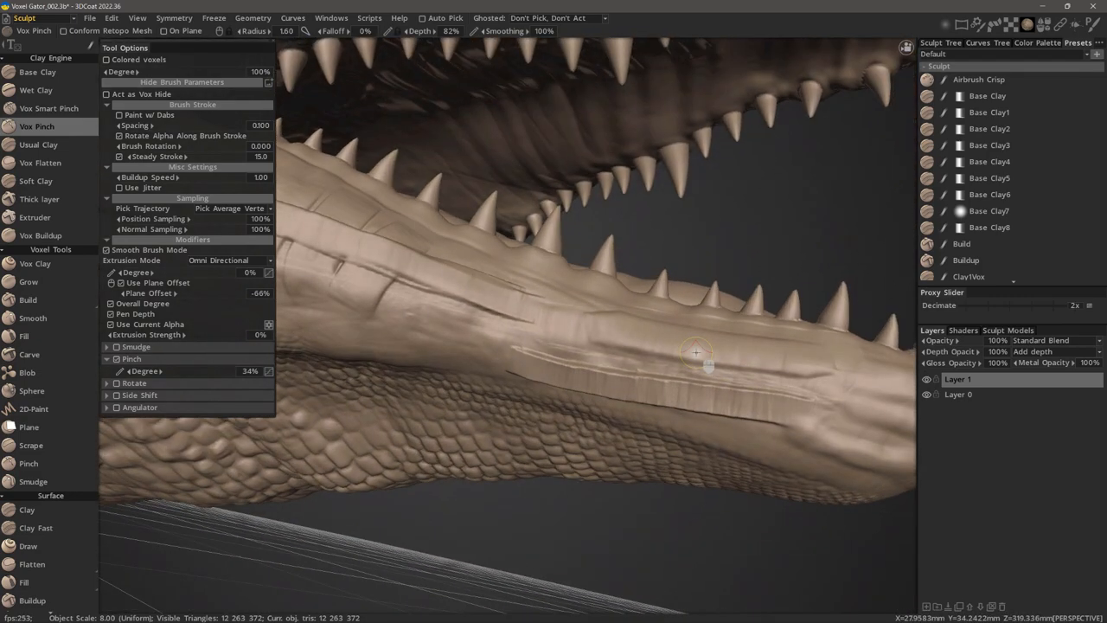
# Pinch a crease along the lower jaw and refine it with a Ctrl-click
pyautogui.moveTo(696, 350); pyautogui.dragTo(566, 320)
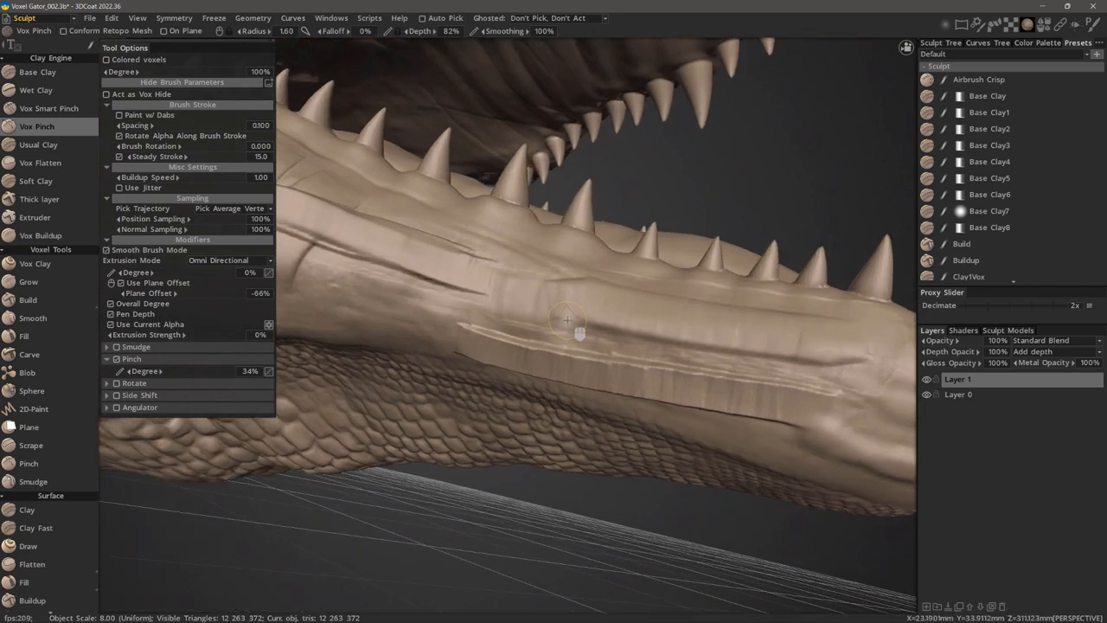
pyautogui.click(566, 325)
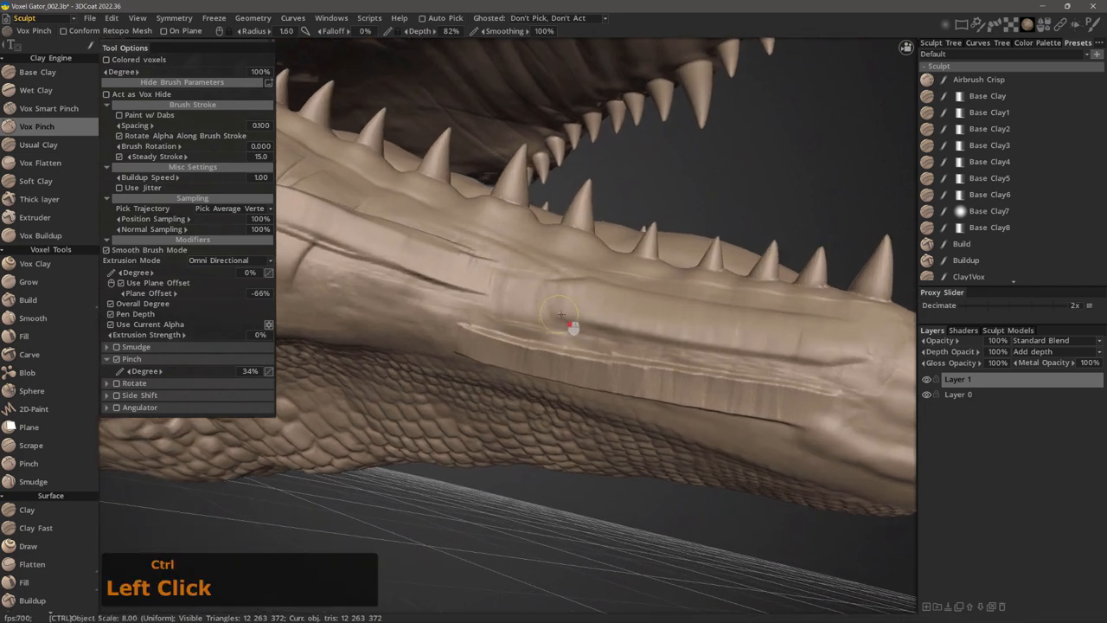
pyautogui.moveTo(571, 327); pyautogui.dragTo(713, 342)
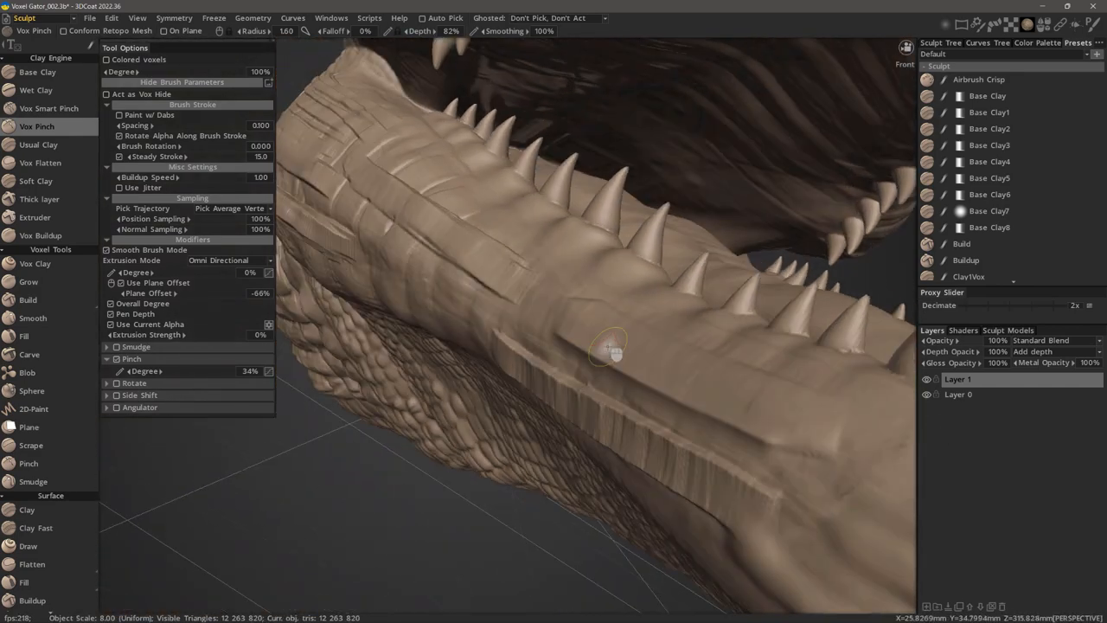
# Raise the pinch depth and score a deeper, sharper crease along the jaw edge
pyautogui.moveTo(610, 346); pyautogui.dragTo(705, 428)
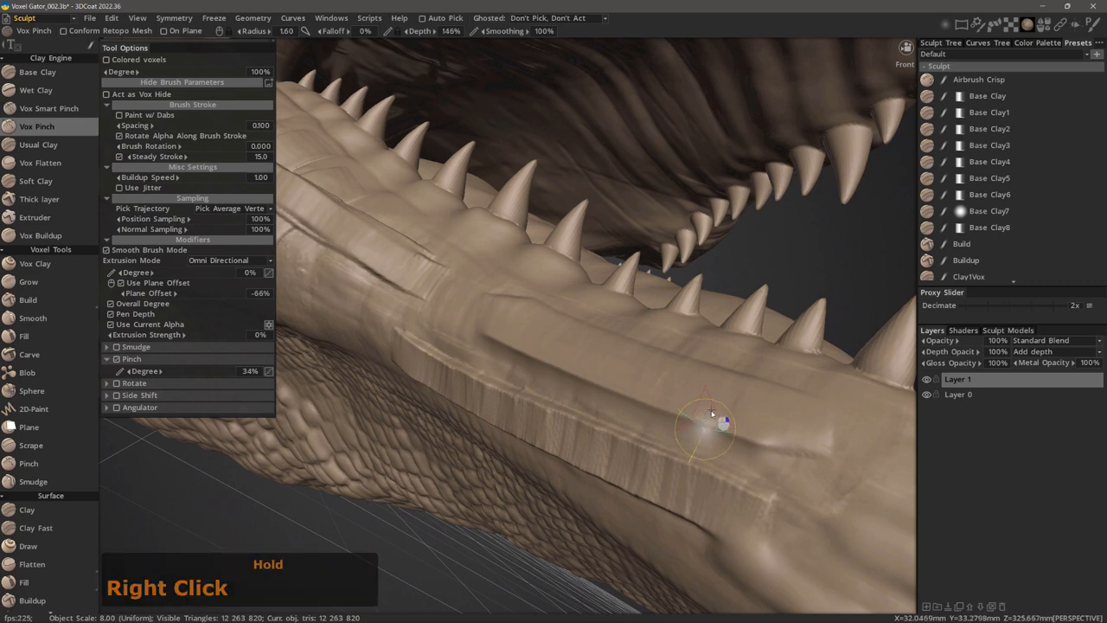
pyautogui.moveTo(709, 415); pyautogui.dragTo(735, 411)
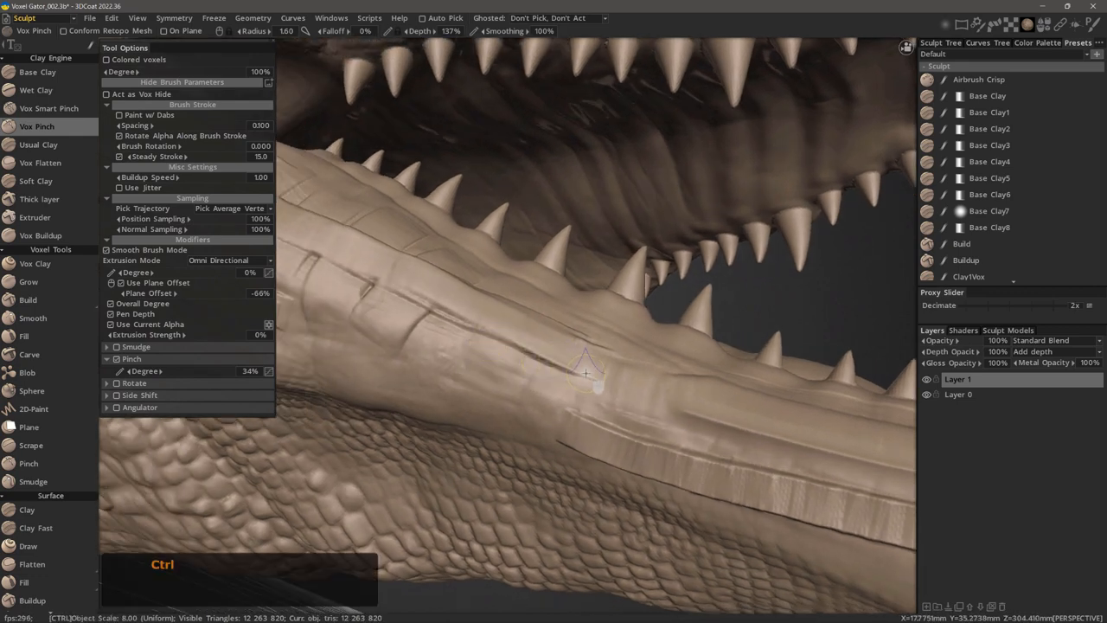
pyautogui.click(528, 354)
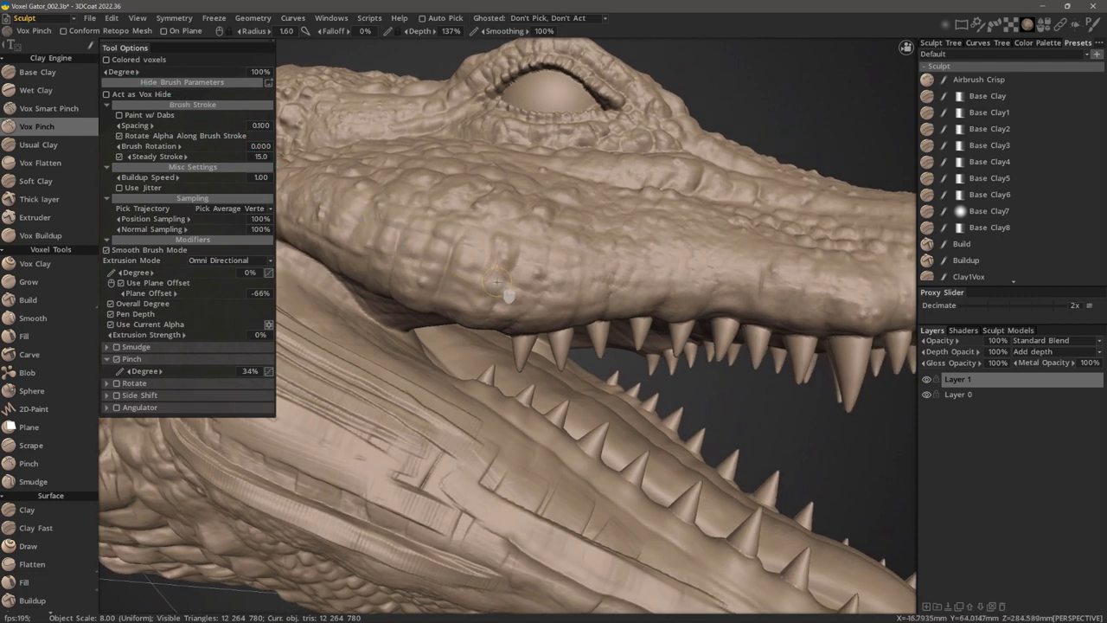
pyautogui.moveTo(523, 251)
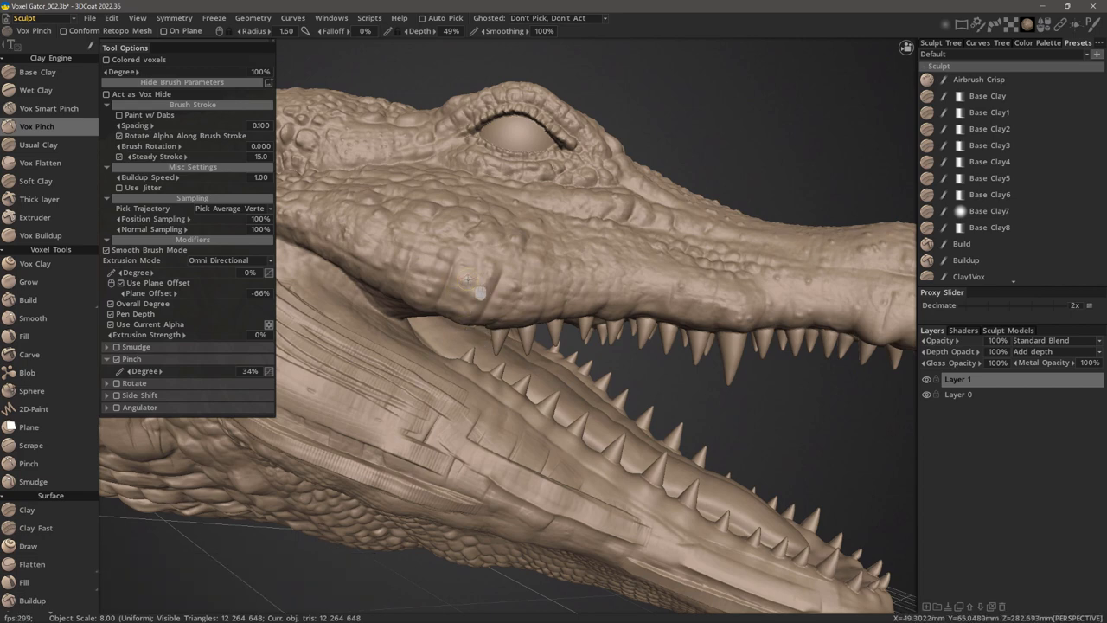
# Pinch creases under the eye on the upper jaw and into the rear head scales
pyautogui.click(473, 294)
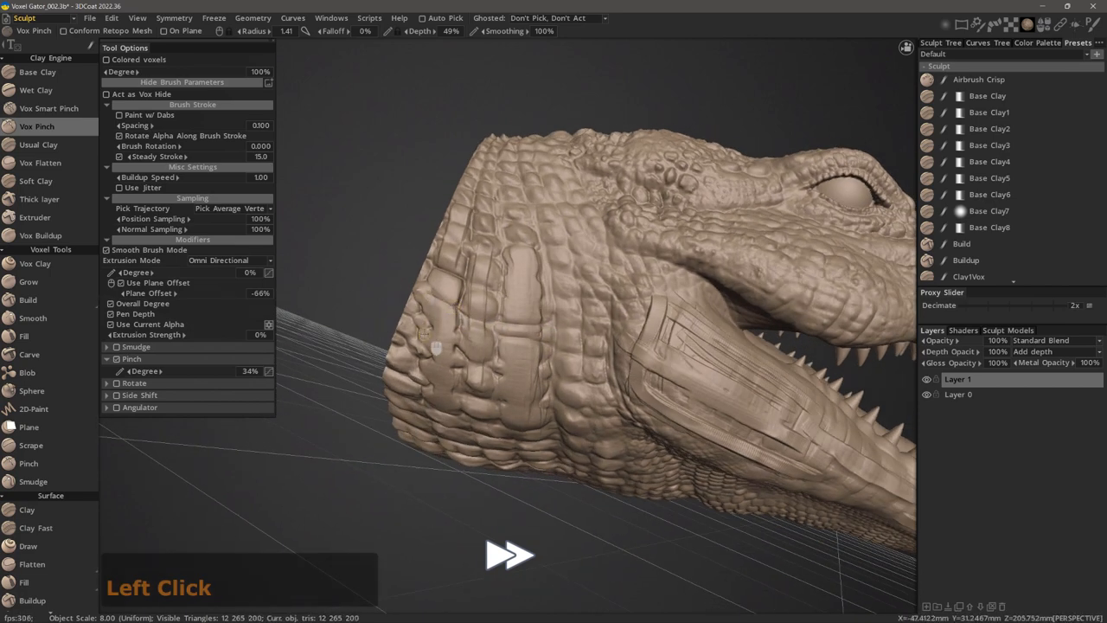
pyautogui.doubleClick(435, 324)
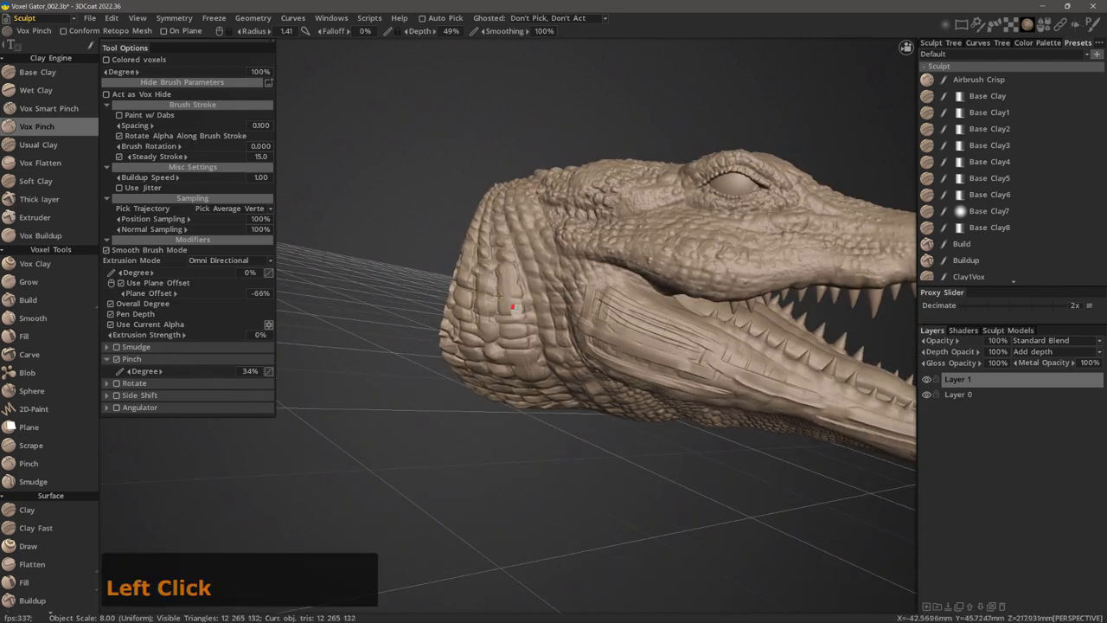
pyautogui.click(48, 108)
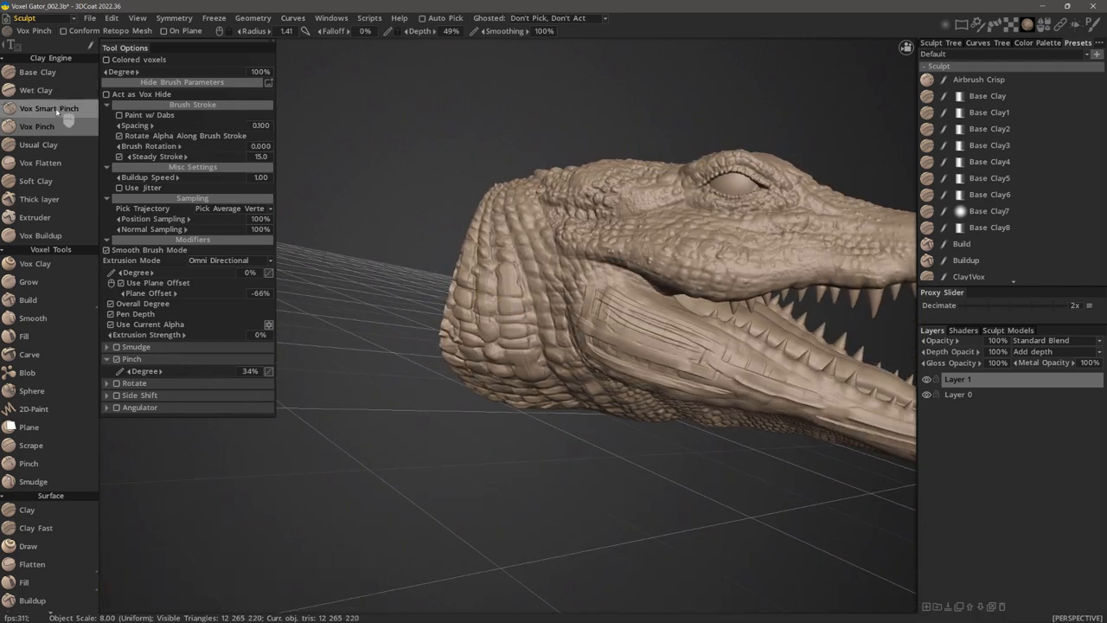
# Switch to Vox Smart Pinch and sharpen three folds in the scales behind the jaw
pyautogui.click(48, 107)
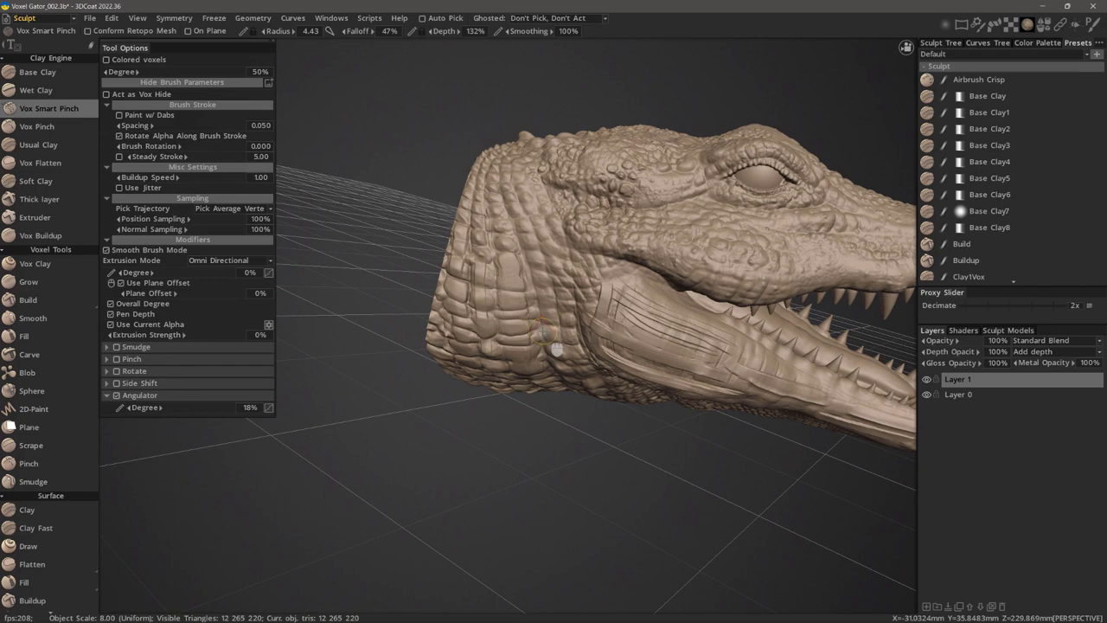
pyautogui.moveTo(558, 350); pyautogui.dragTo(614, 324)
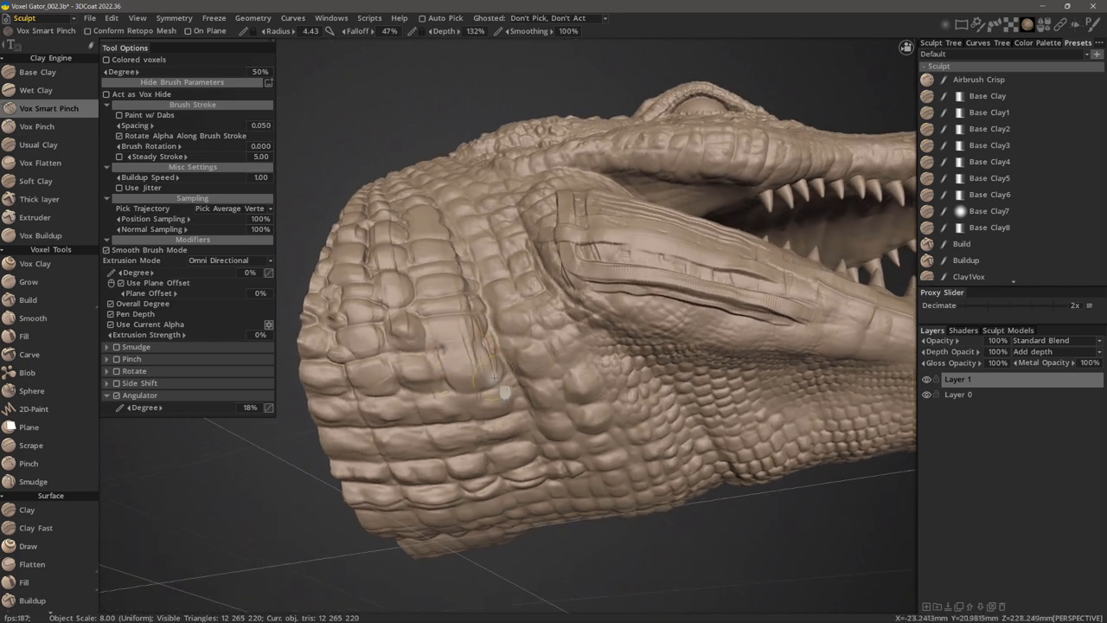
pyautogui.moveTo(502, 390); pyautogui.dragTo(501, 333)
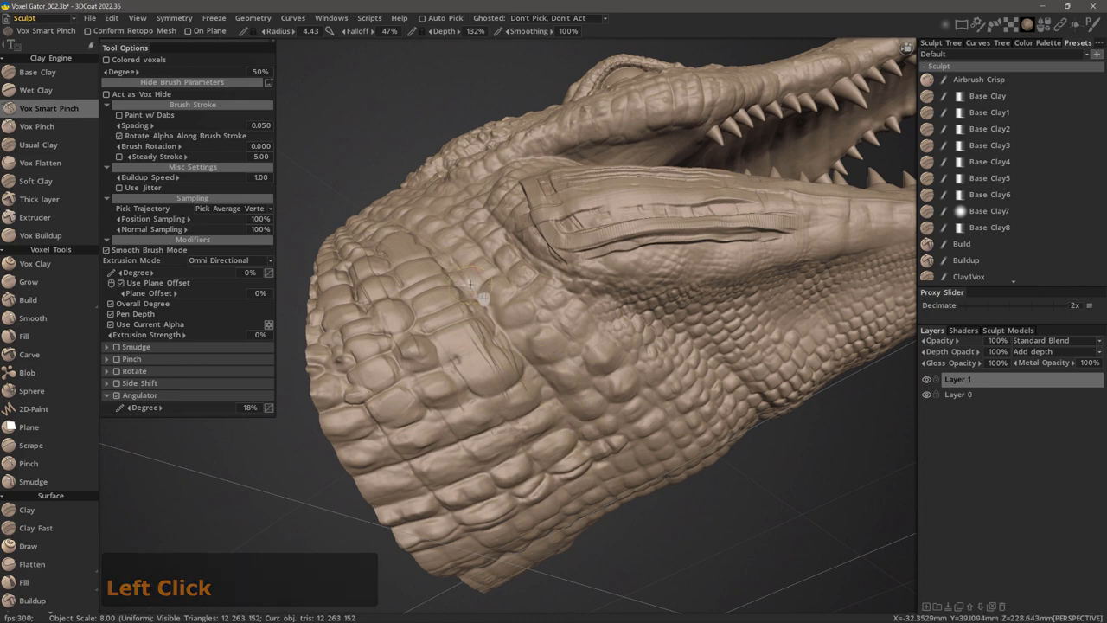
pyautogui.moveTo(471, 286); pyautogui.dragTo(579, 428)
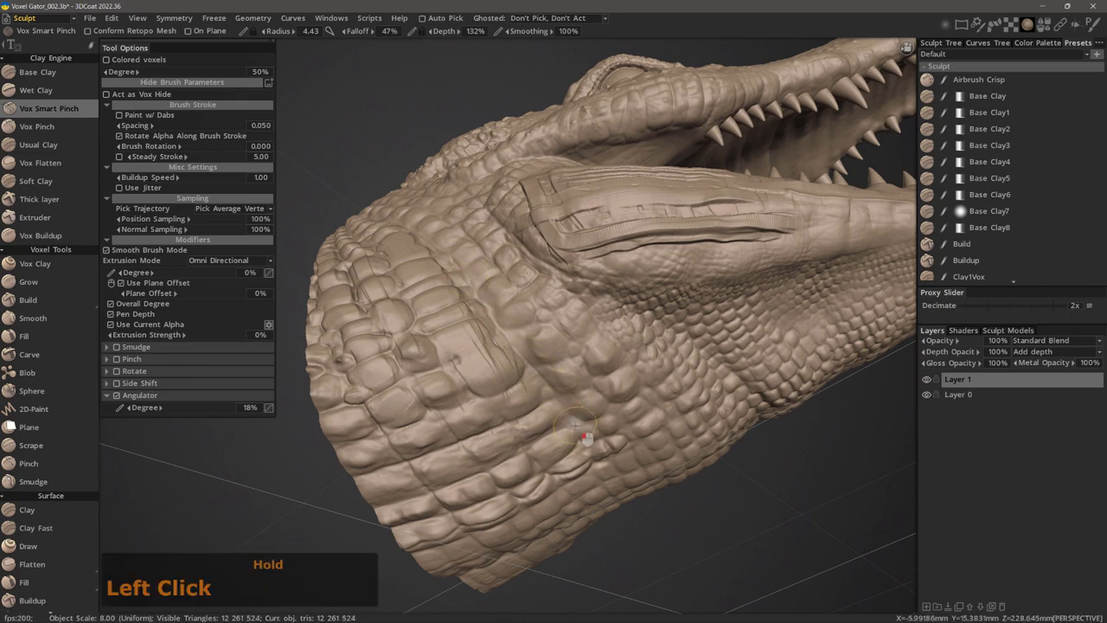
pyautogui.moveTo(571, 423); pyautogui.dragTo(536, 407)
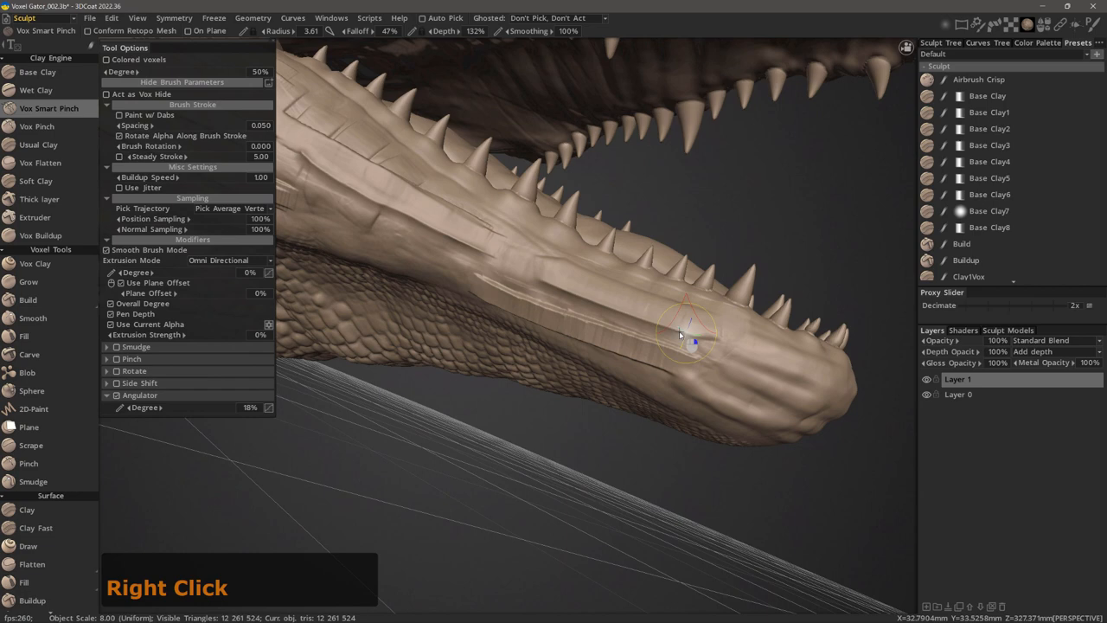
# Smart-pinch a crease along the jaw near the snout tip
pyautogui.click(696, 344)
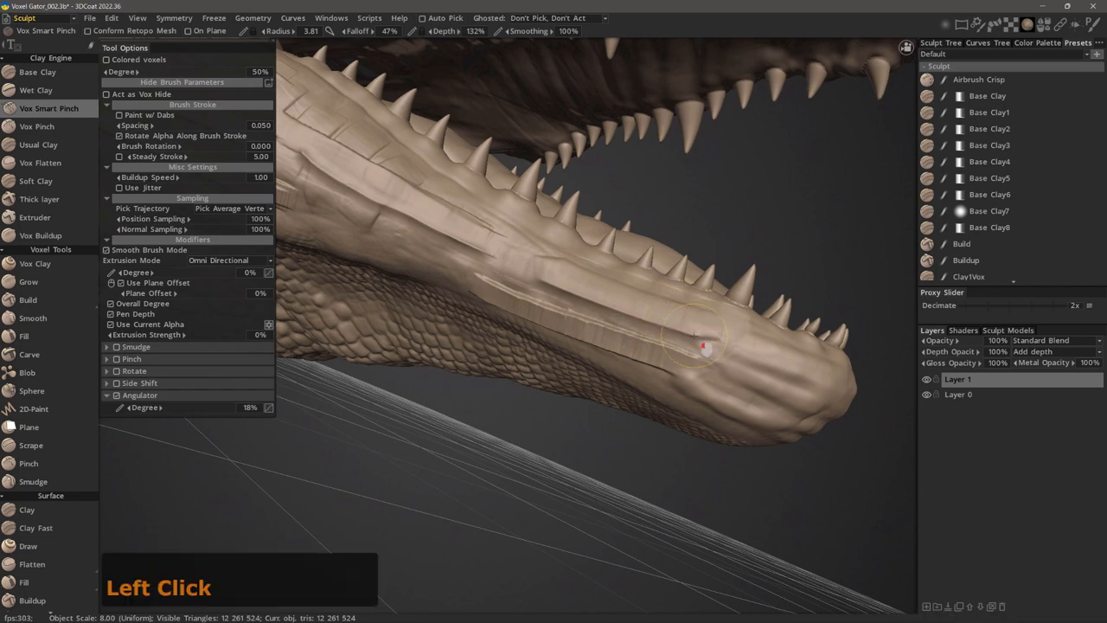
pyautogui.moveTo(704, 346); pyautogui.dragTo(595, 311)
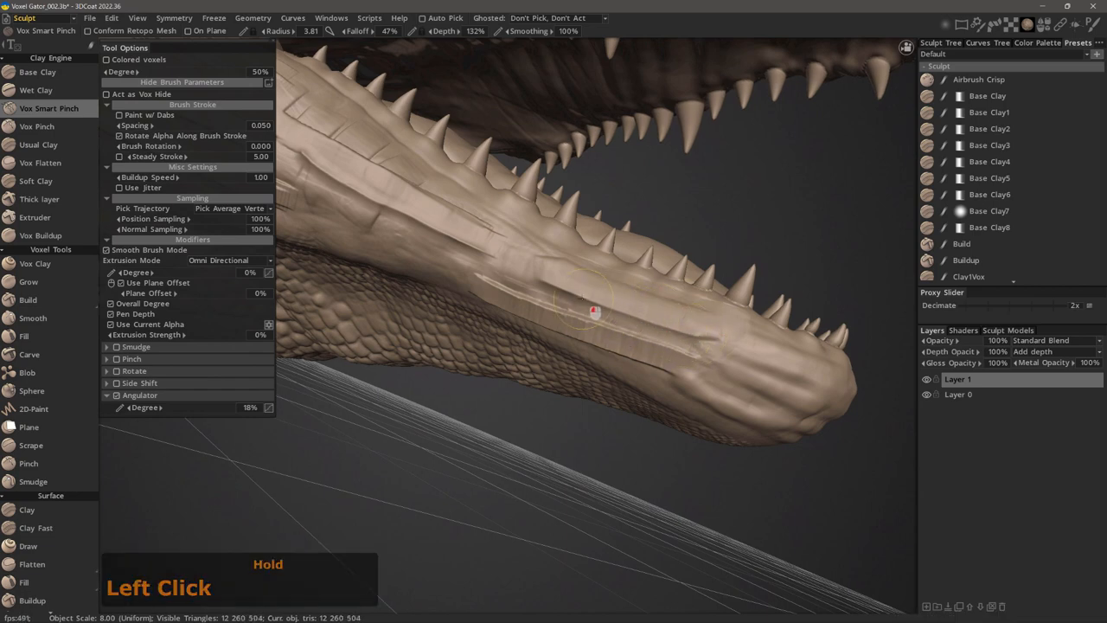